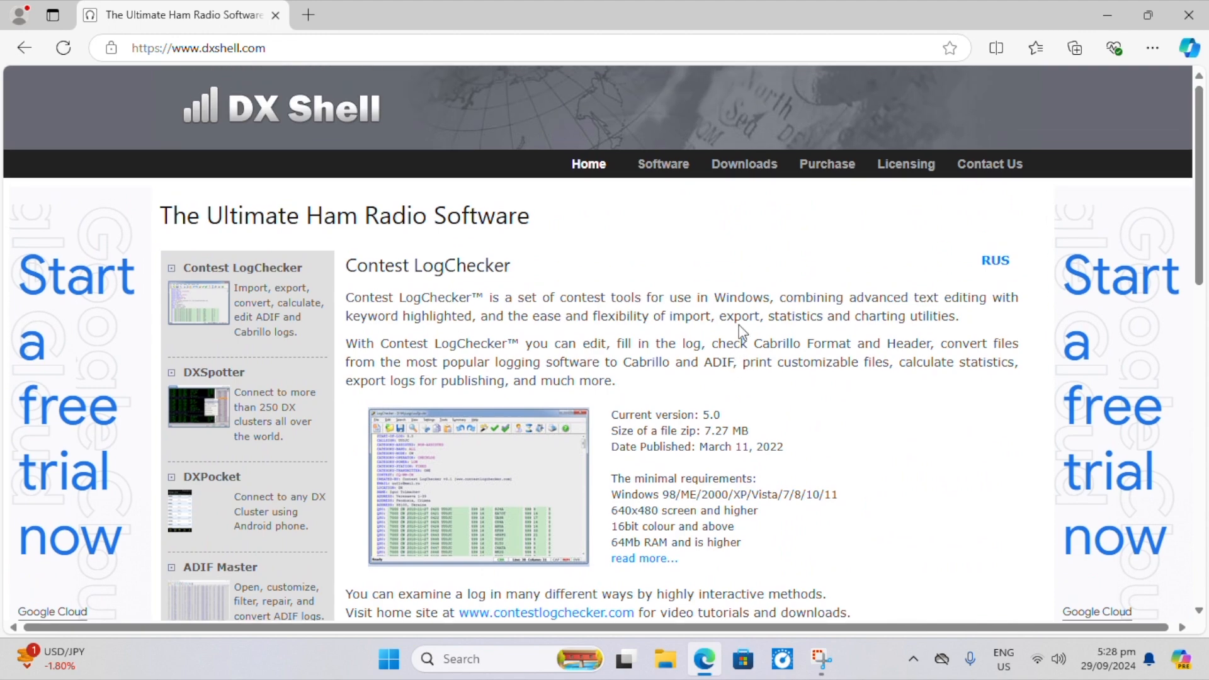
mouse_move(662, 164)
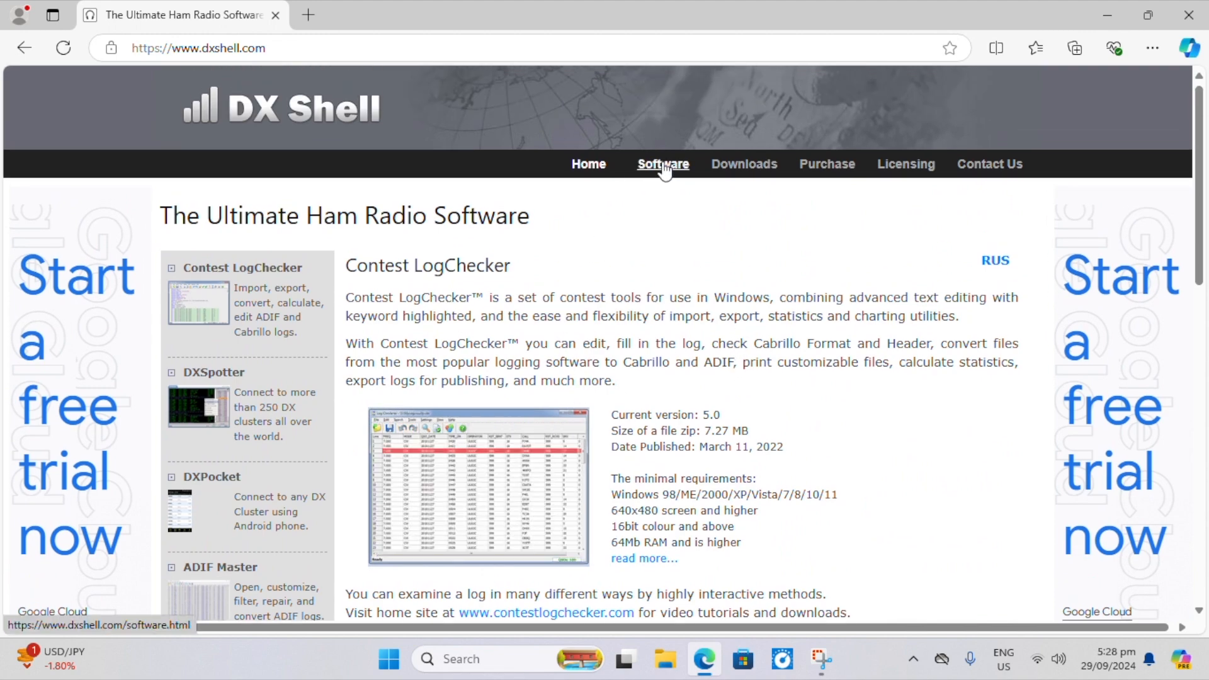
Open the DX Shell Software page and scroll down to the JTSync entry.
click(662, 164)
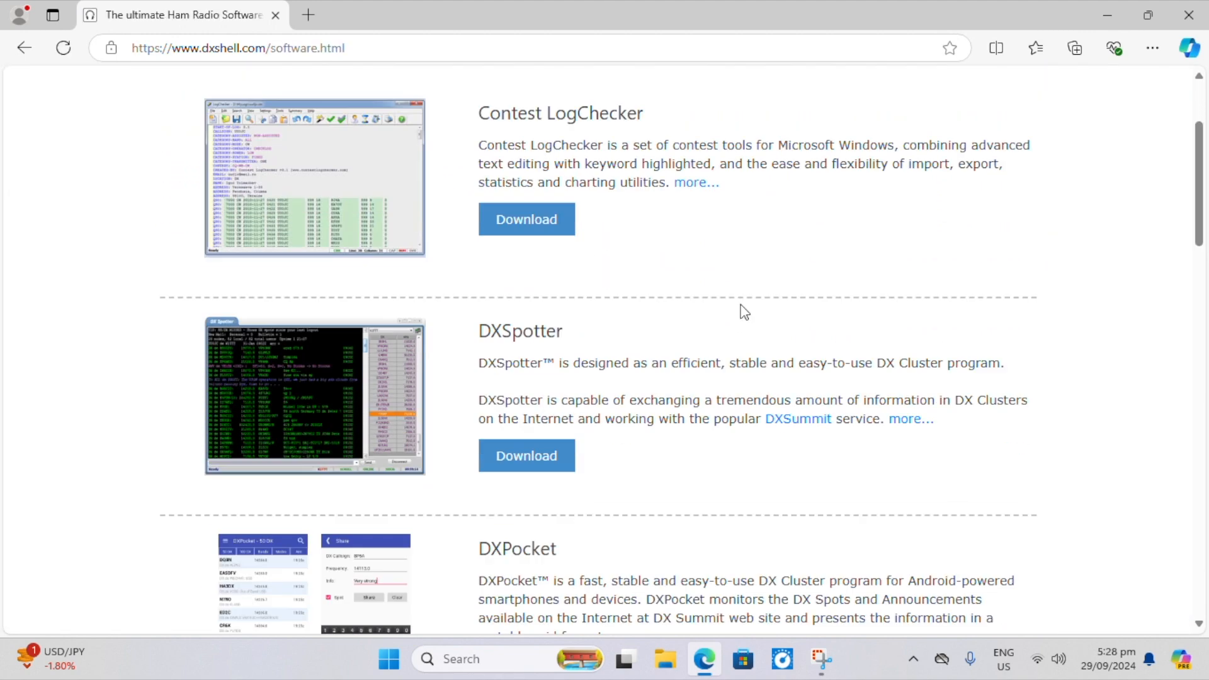
scroll(down, 3)
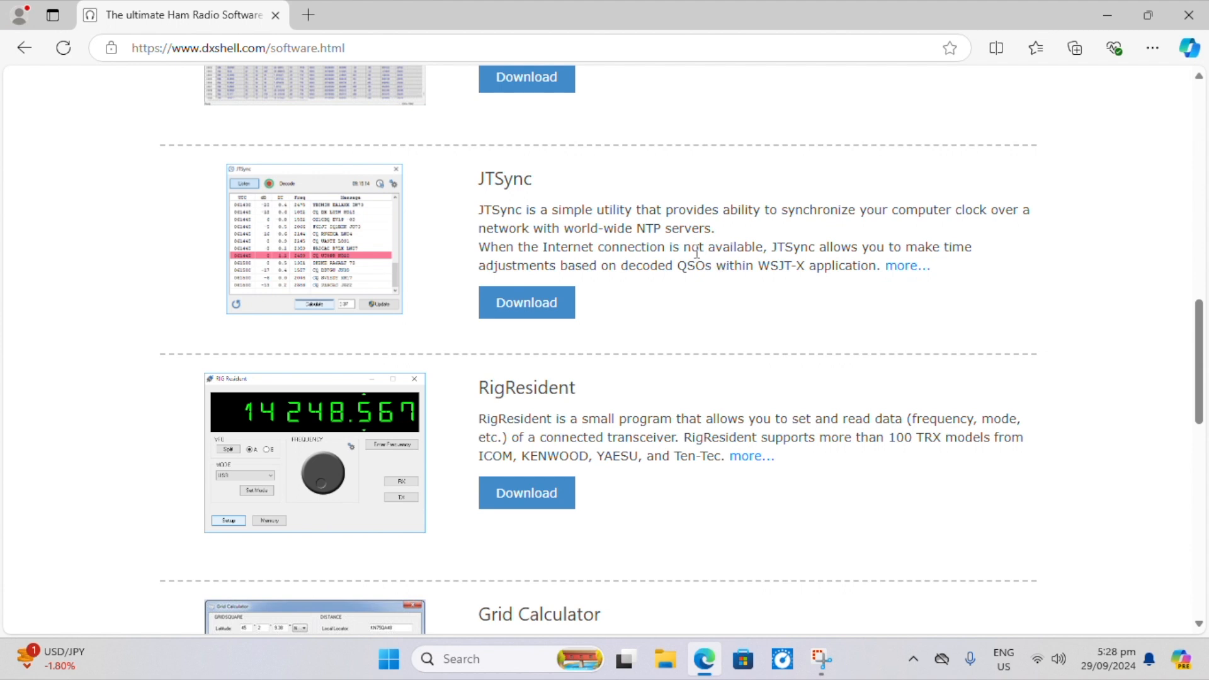
mouse_move(632, 251)
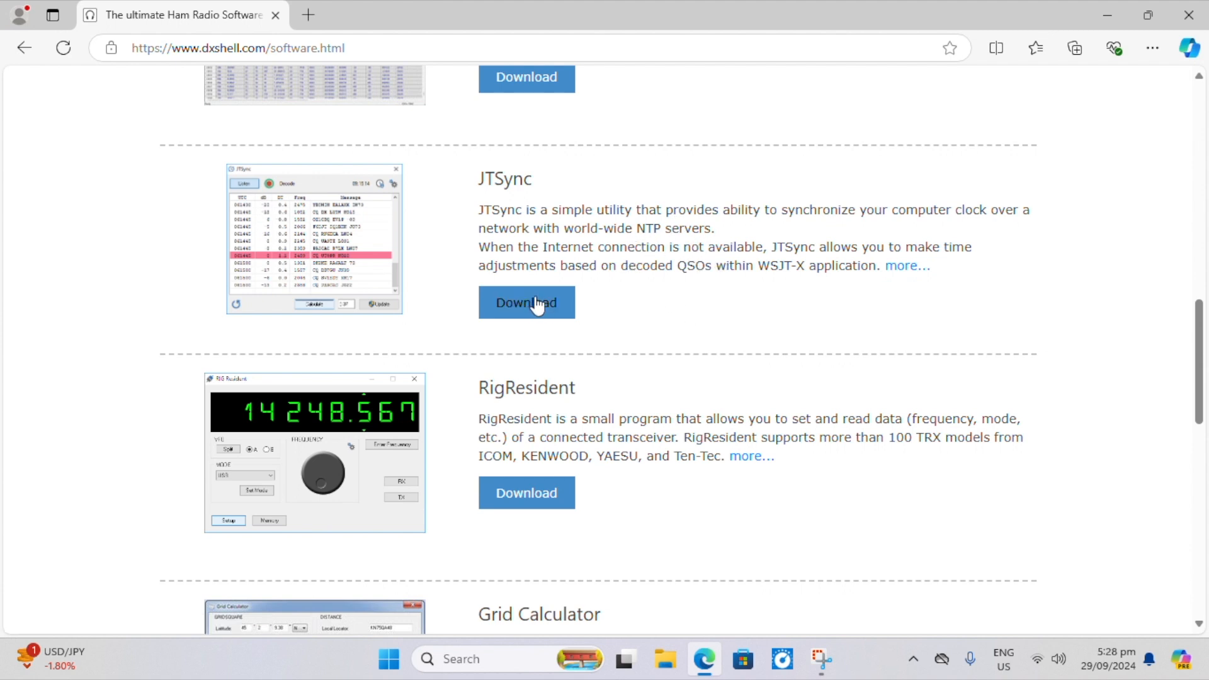
Download the JTSync setup zip and open it from the Downloads flyout.
click(1074, 48)
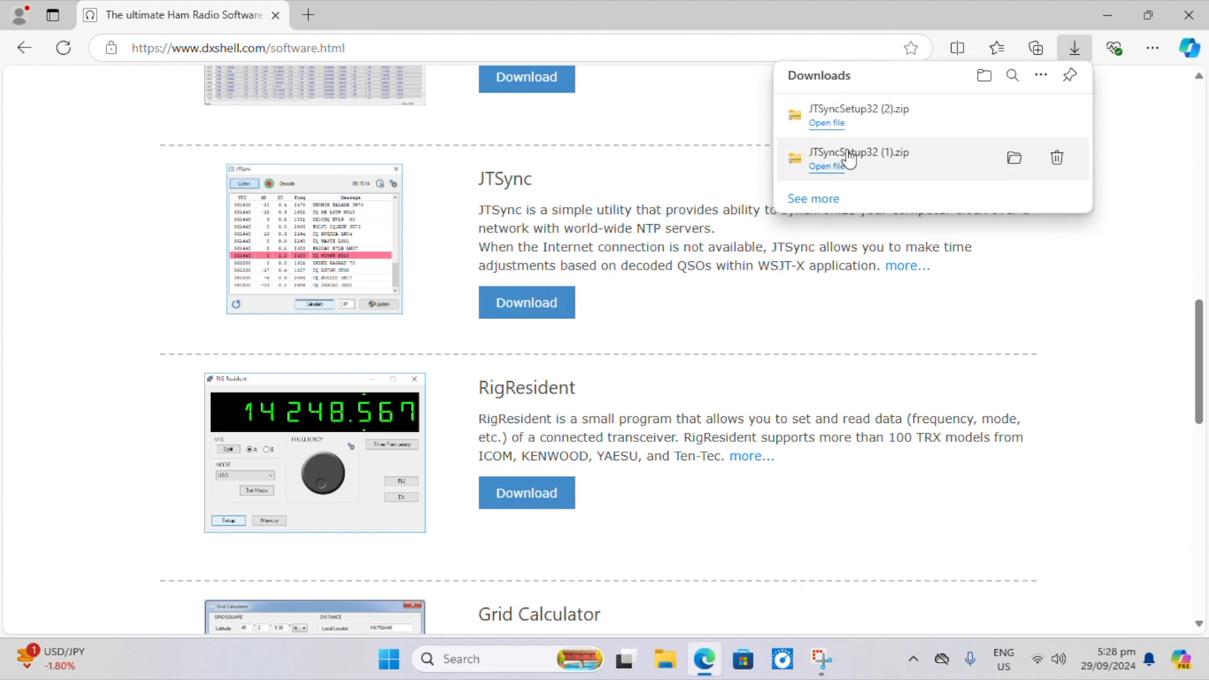
click(825, 165)
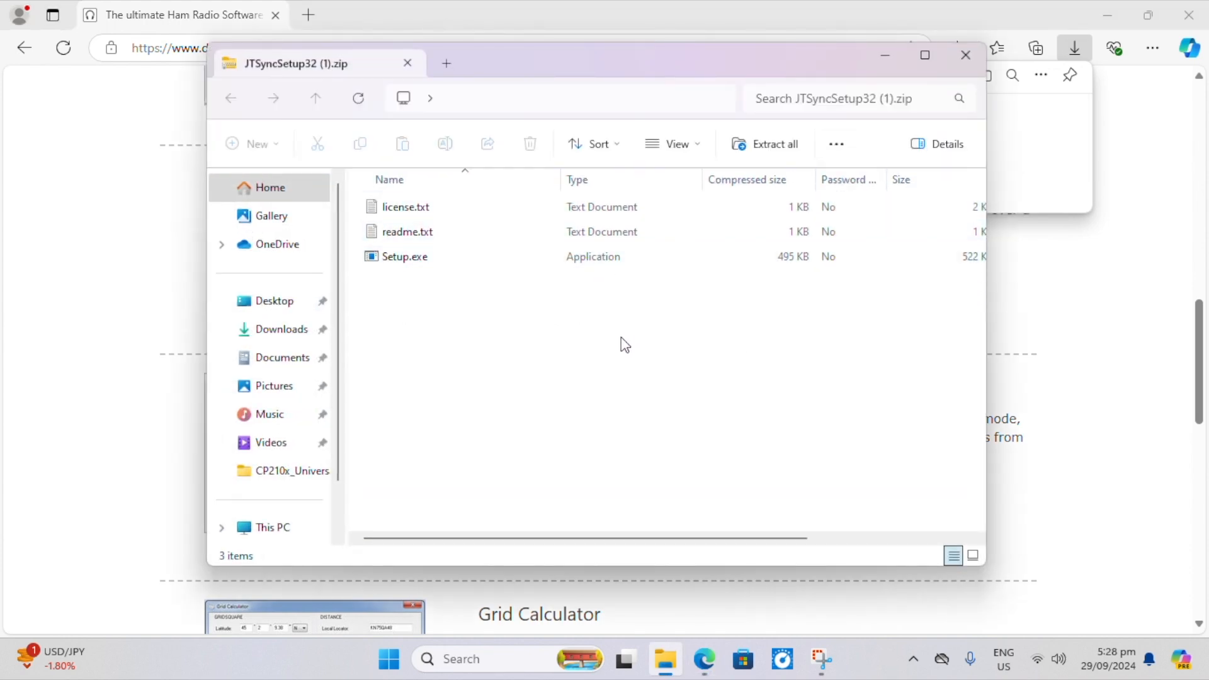
click(404, 257)
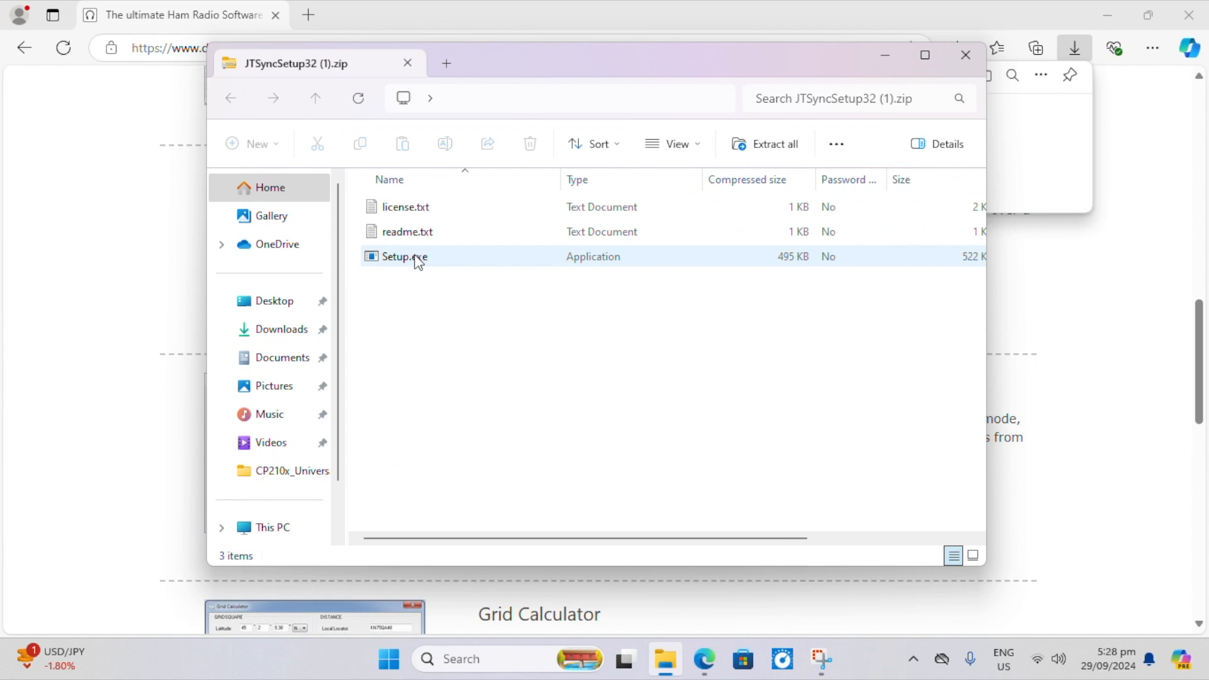
Extract the archive into a Downloads folder and open the extracted readme.
click(773, 143)
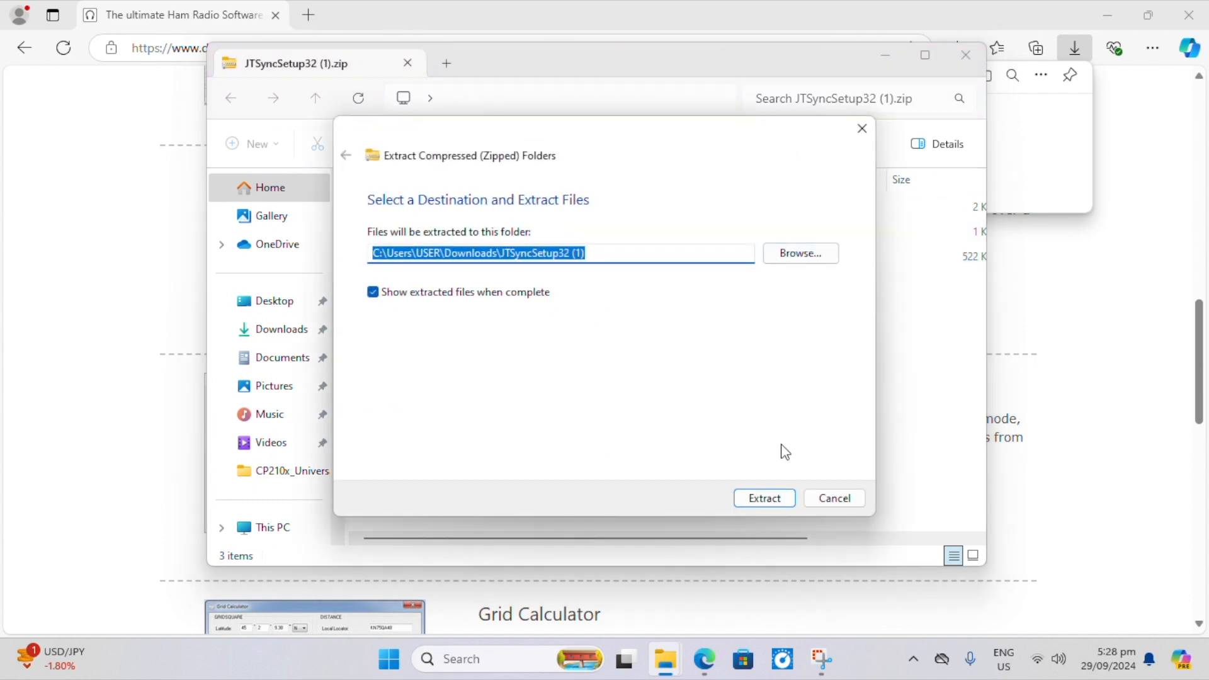
click(763, 498)
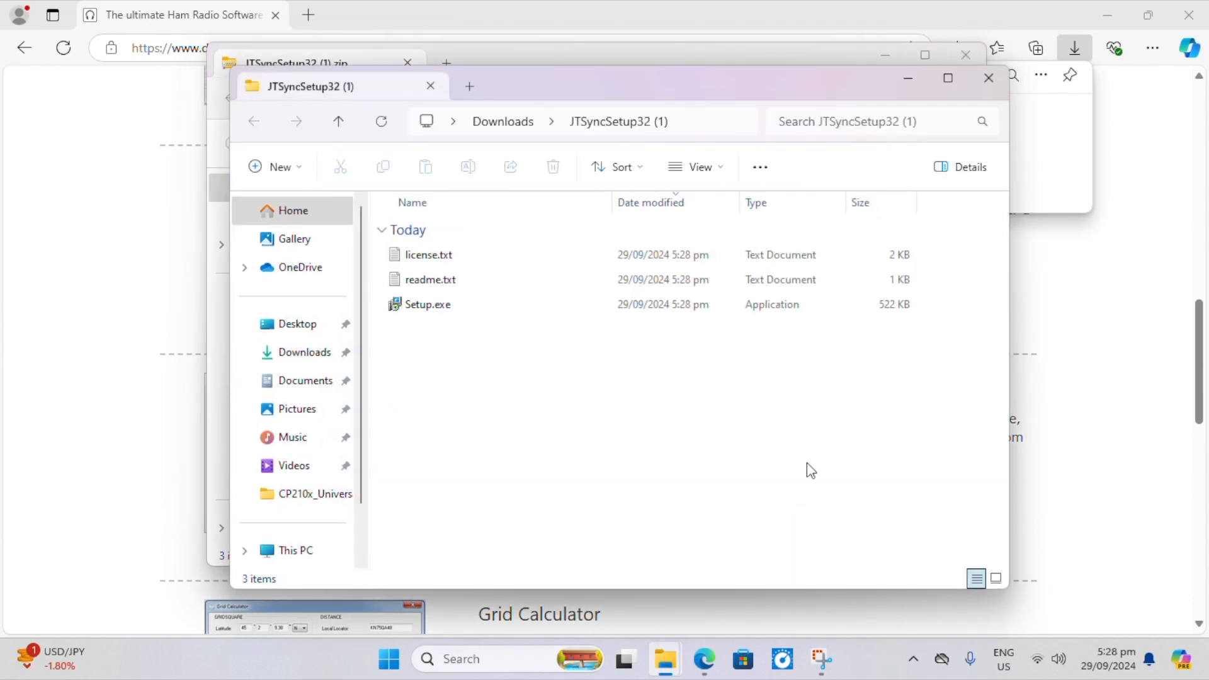
click(427, 303)
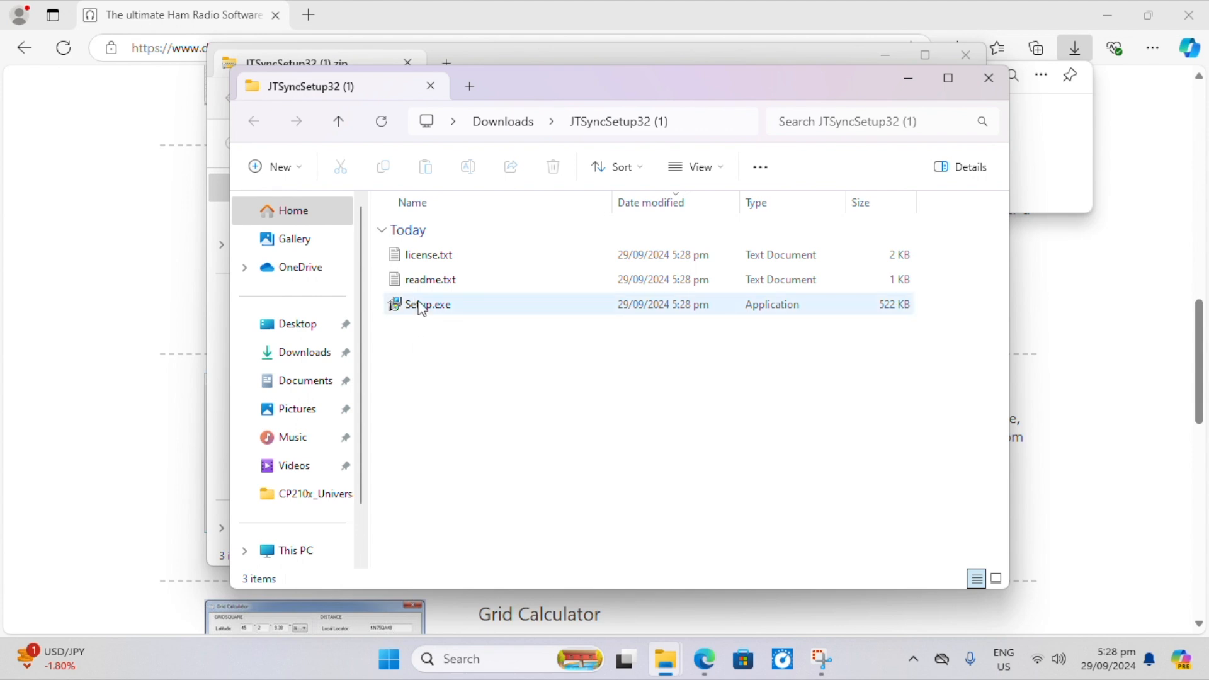
click(429, 279)
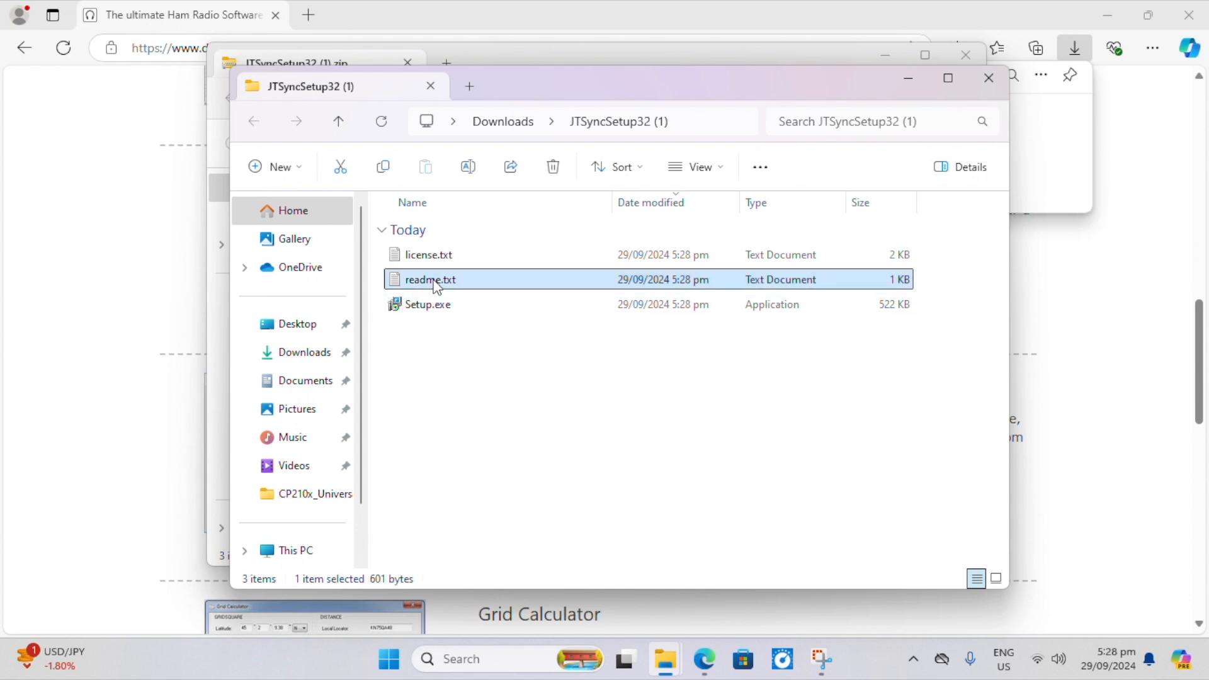
double_click(430, 279)
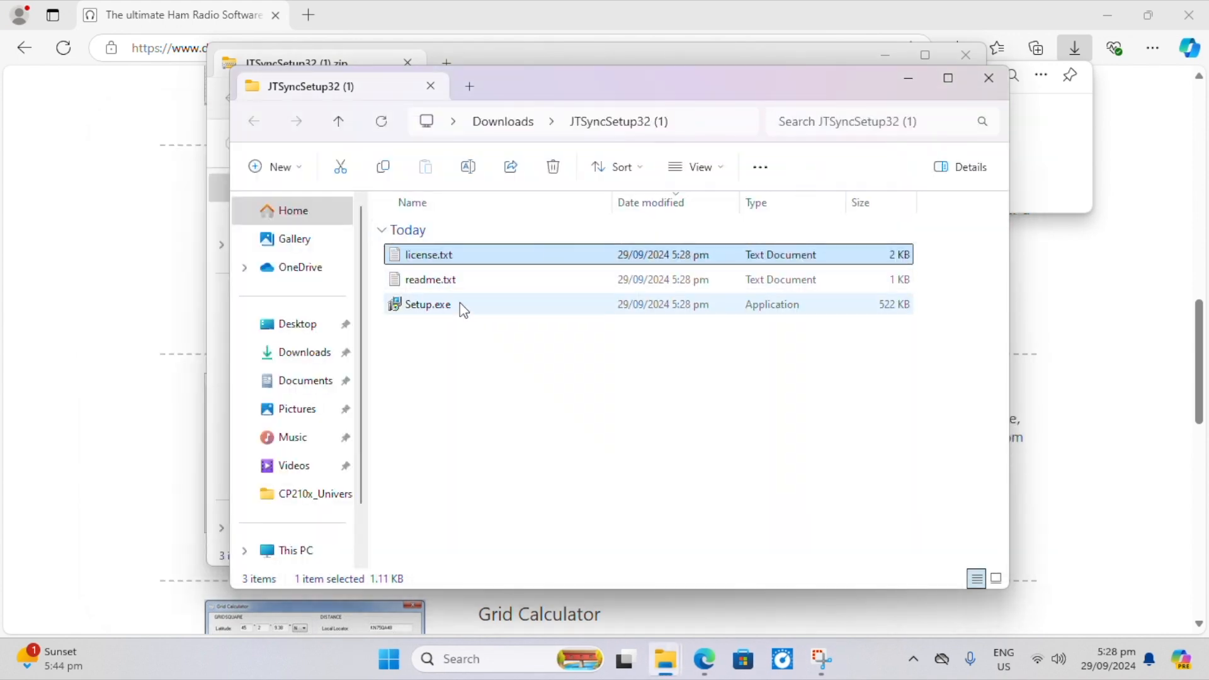
Launch Setup.exe and get past the SmartScreen warning with More info.
double_click(427, 304)
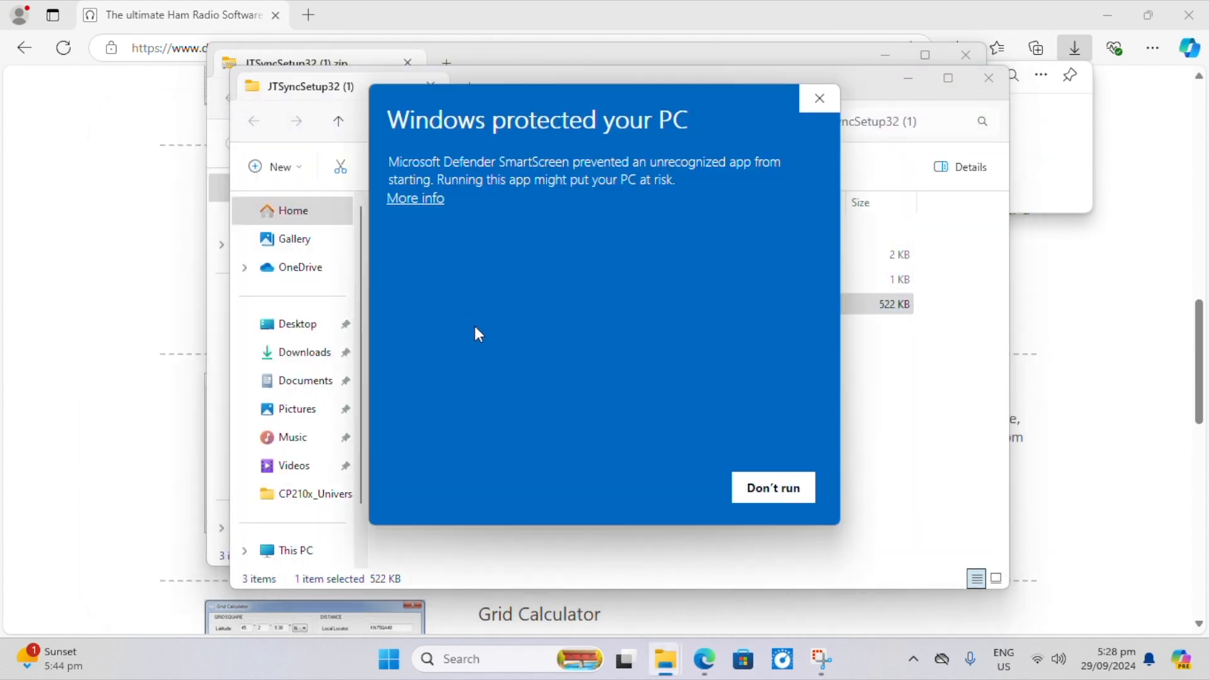
mouse_move(472, 233)
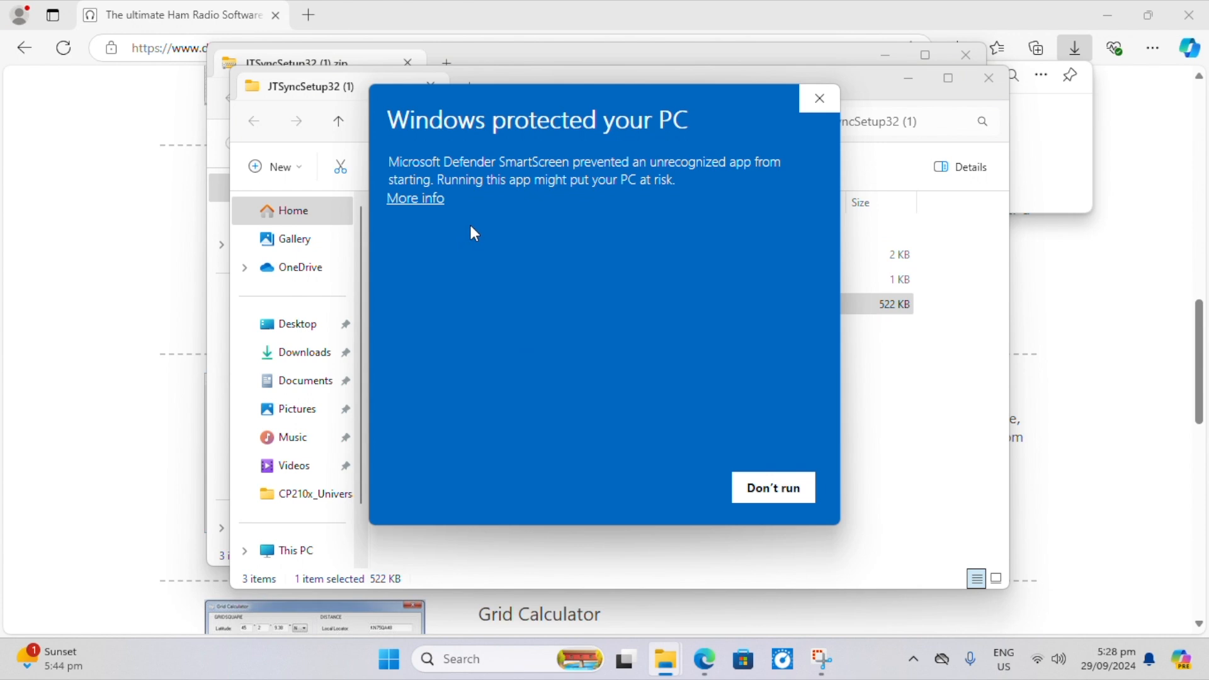
click(414, 198)
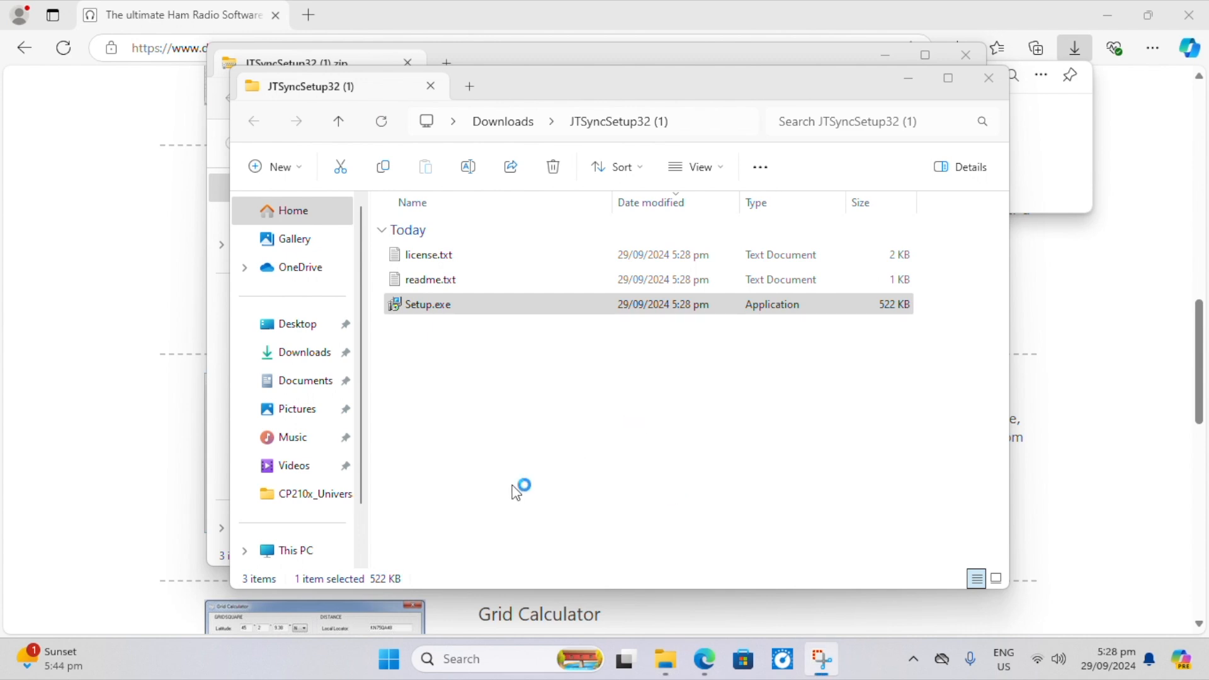
Accept the licence, keep the default folder and all-users desktop icon, install, and finish.
double_click(427, 303)
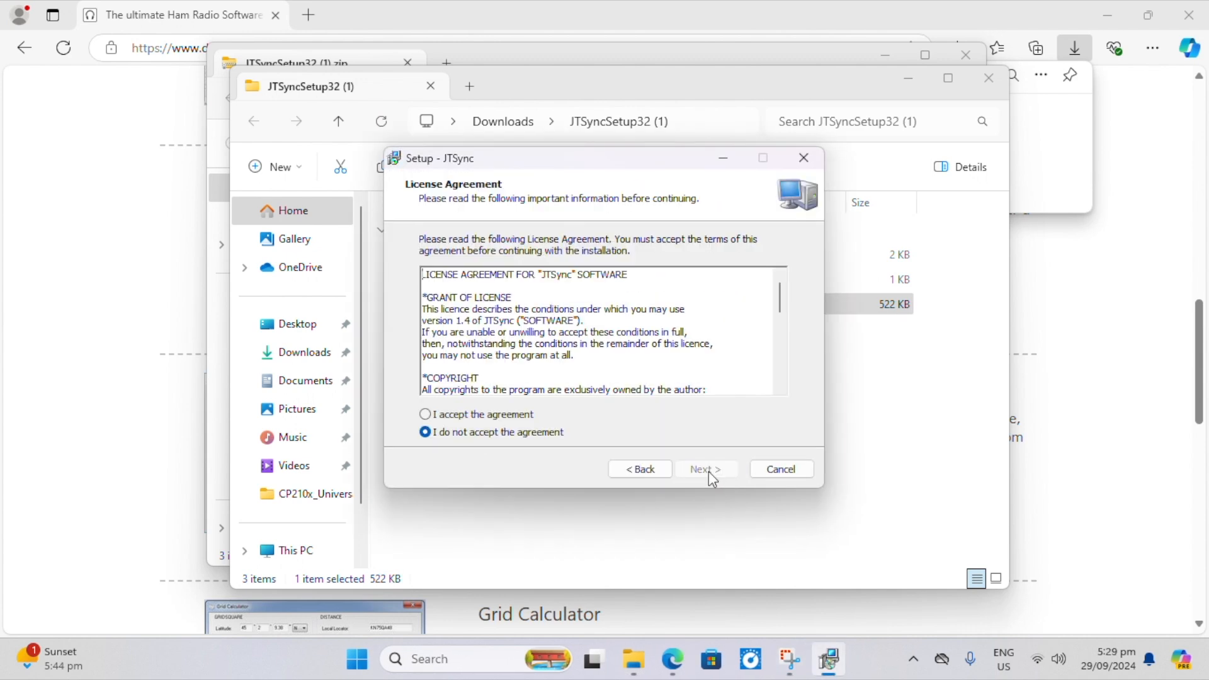
click(424, 414)
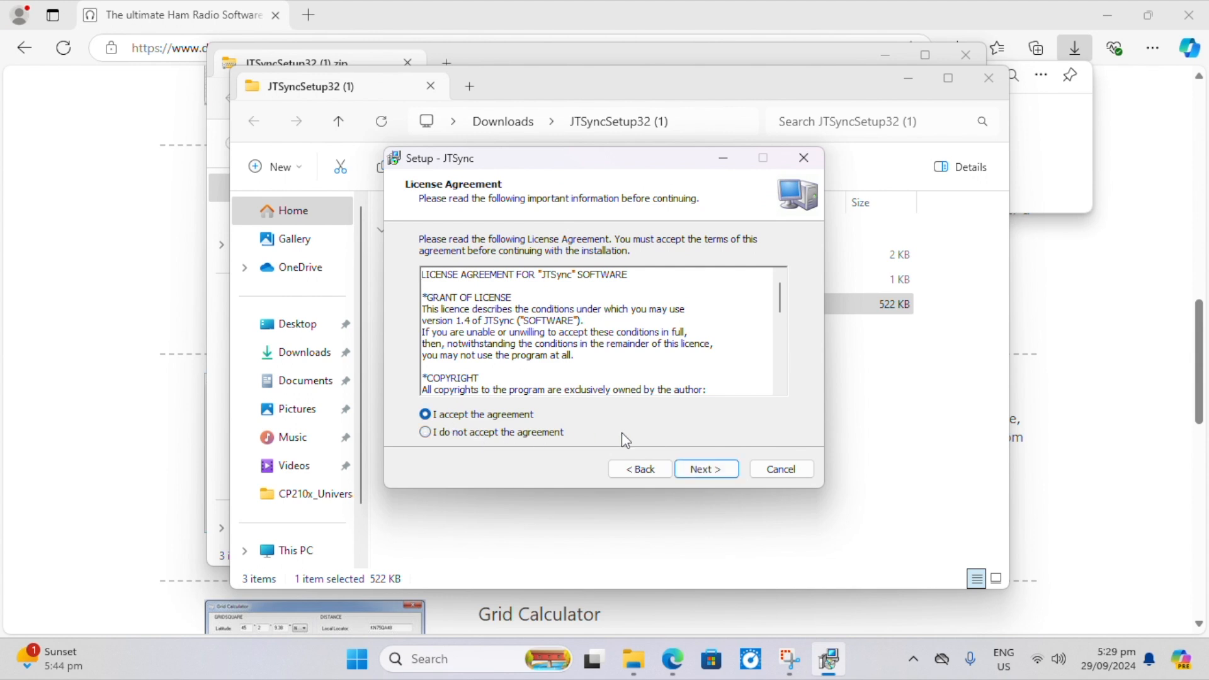
click(704, 468)
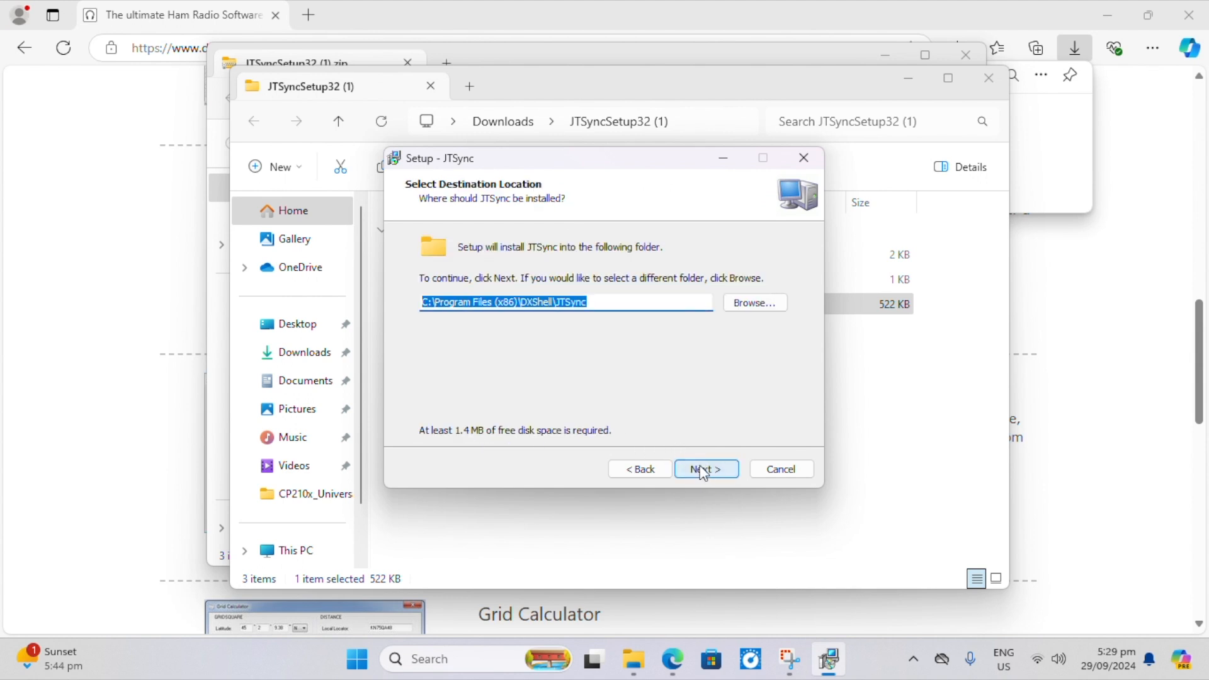
click(705, 469)
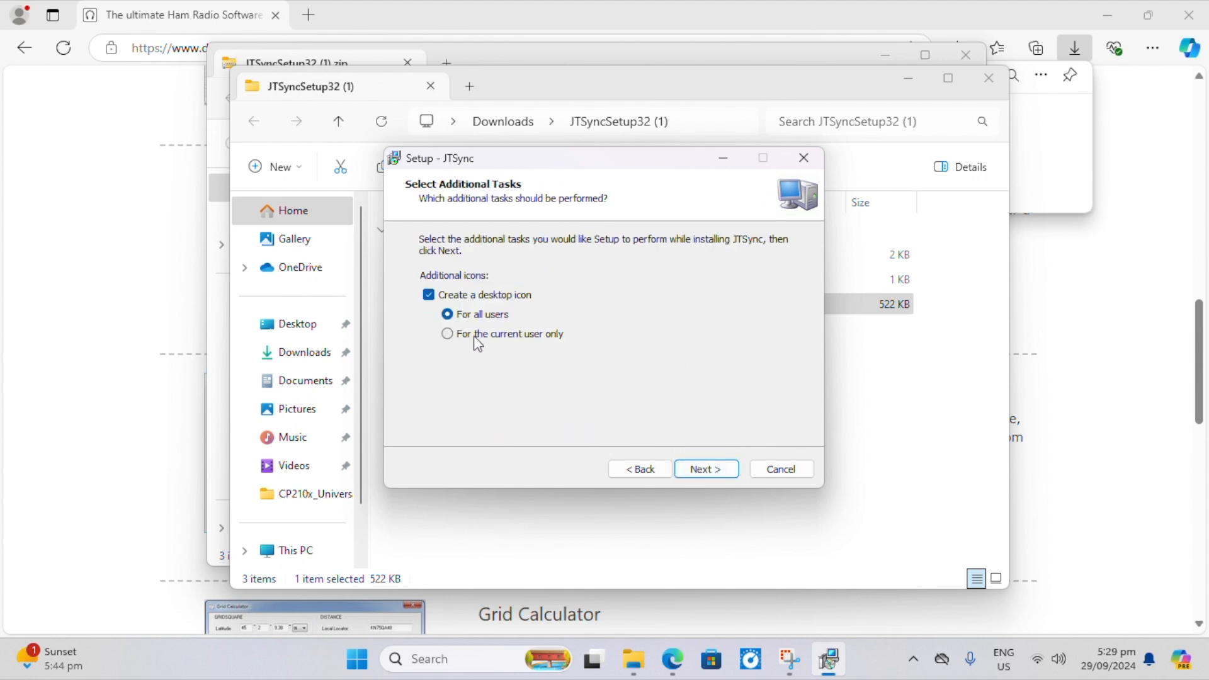
click(704, 469)
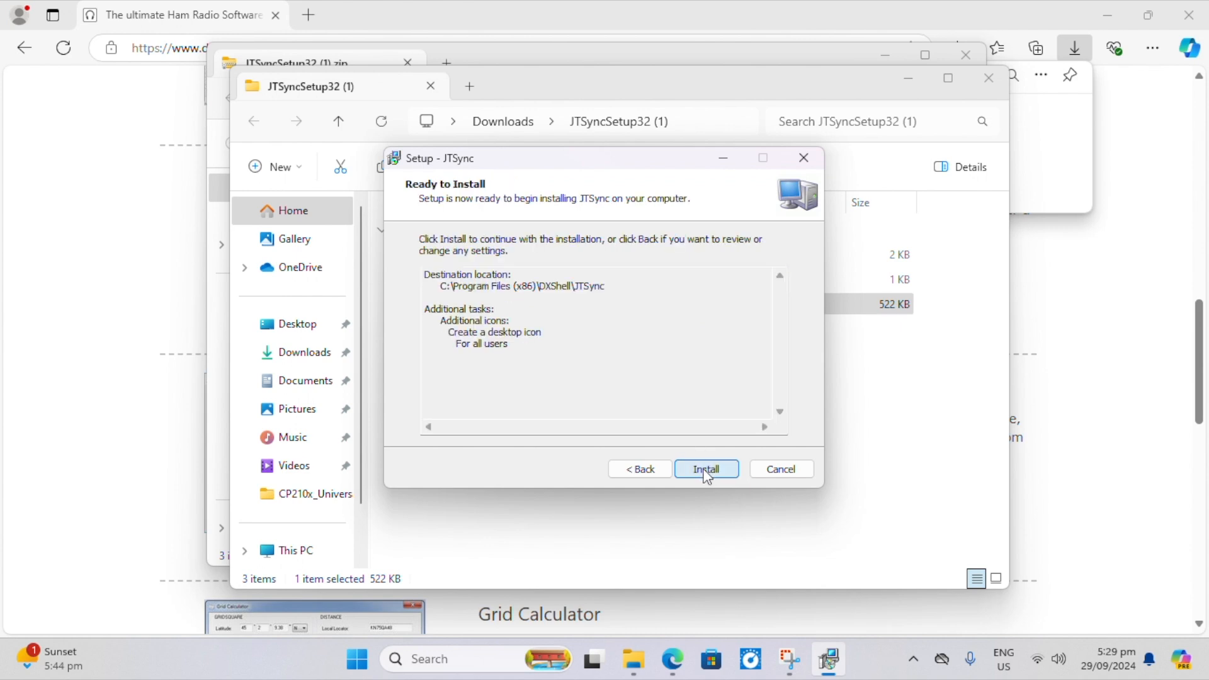
click(705, 469)
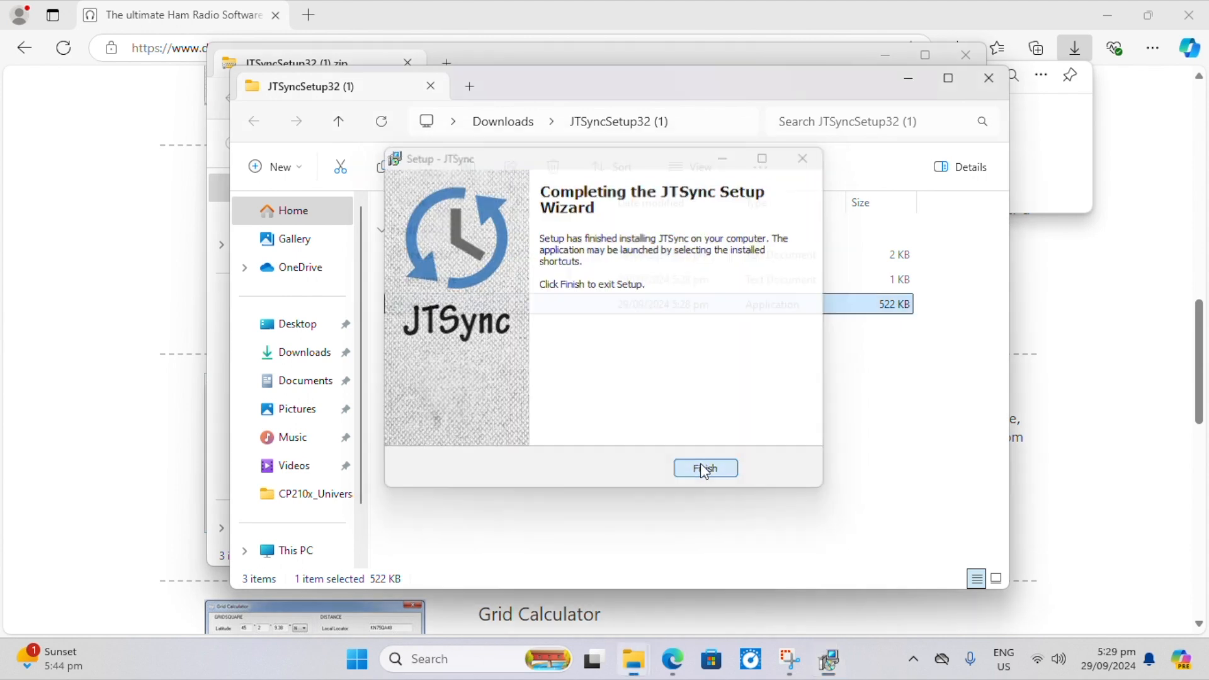
click(705, 468)
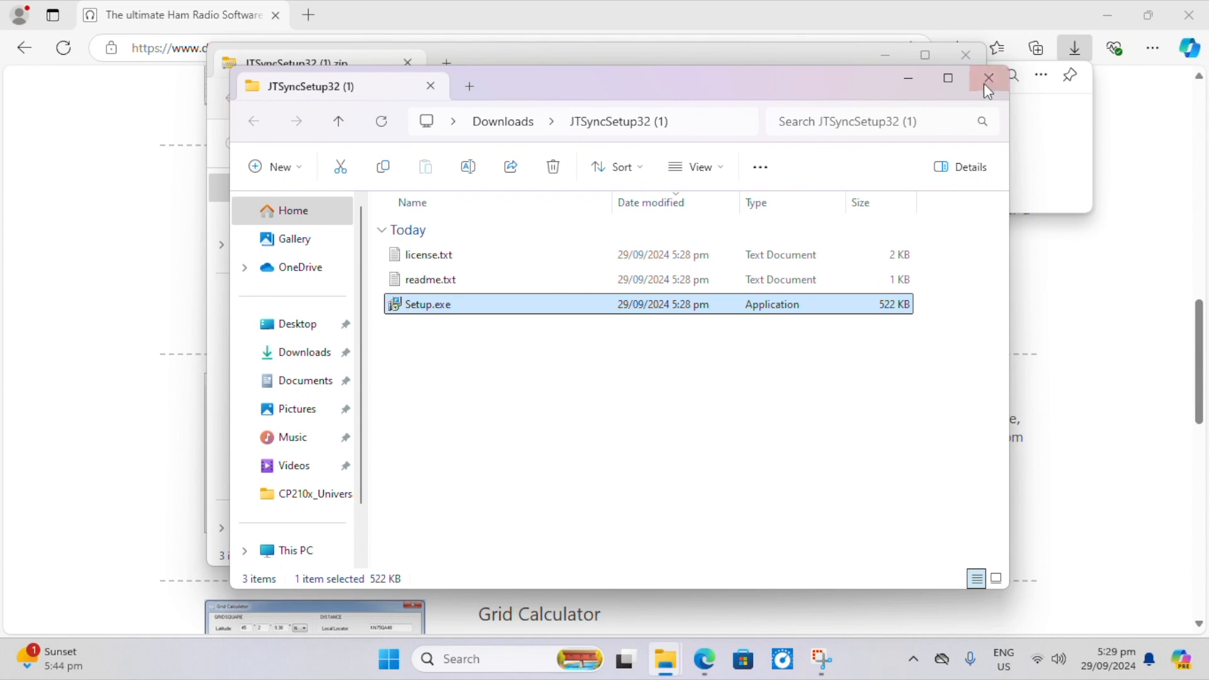
Close the setup folder, launch JTSync from its desktop shortcut, and open Synchronize Time with NTP.
click(989, 78)
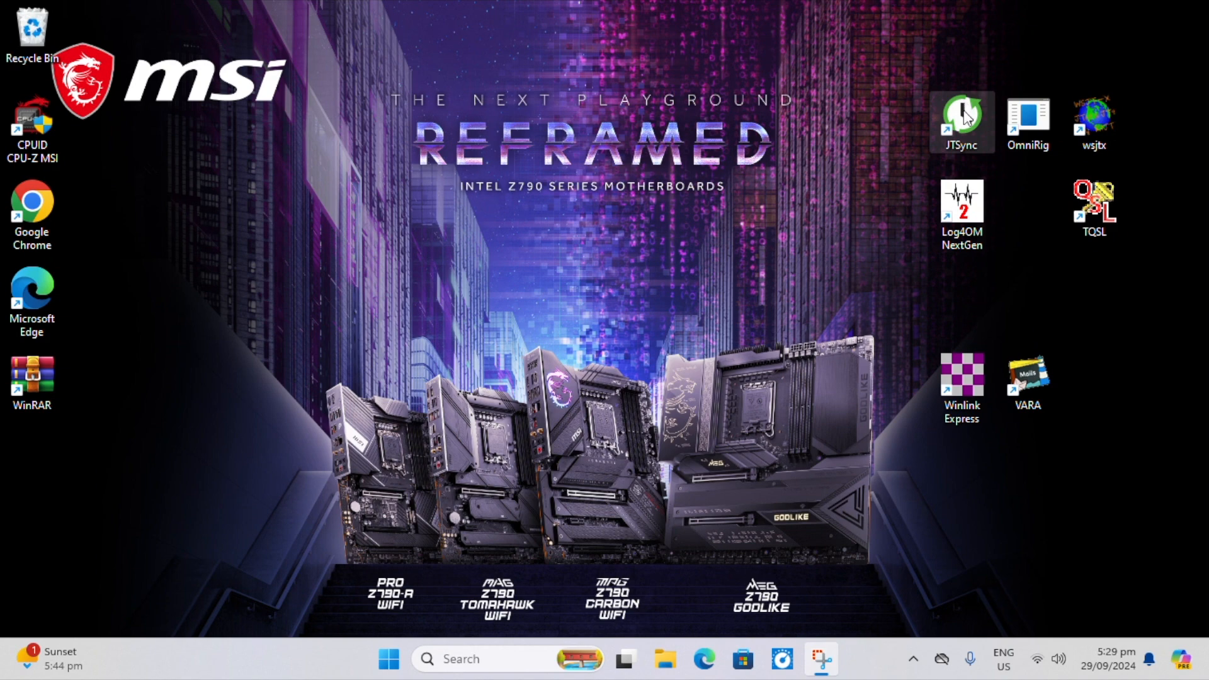
mouse_move(965, 117)
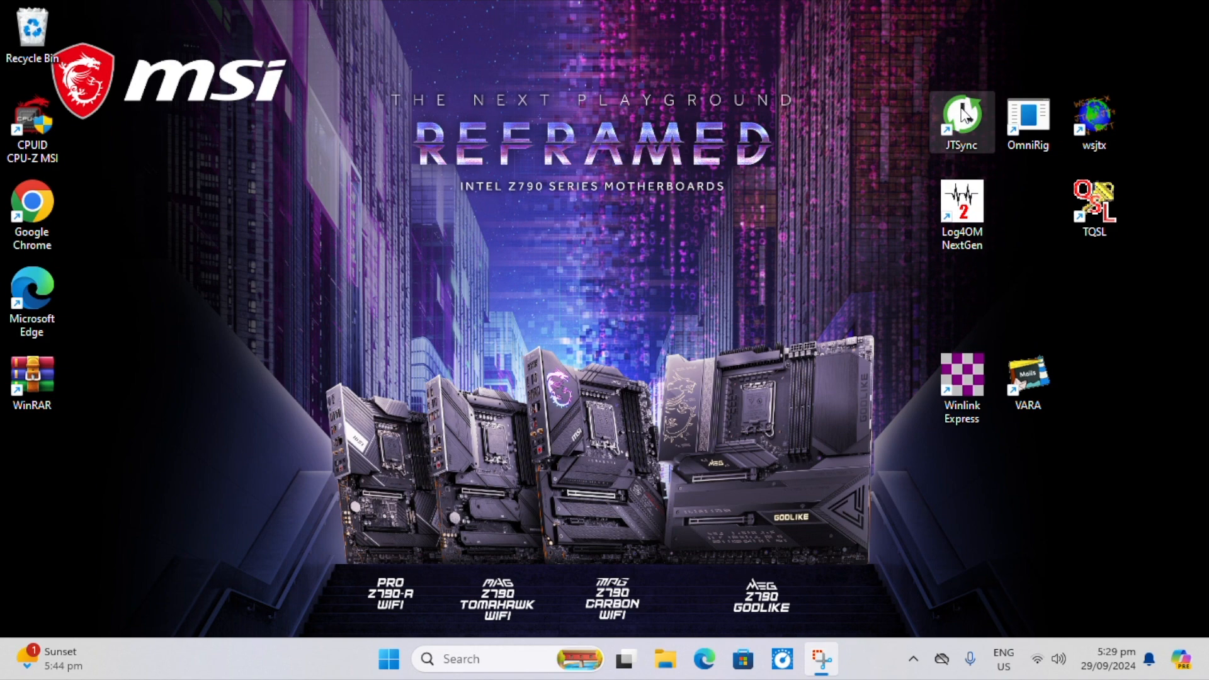
double_click(961, 120)
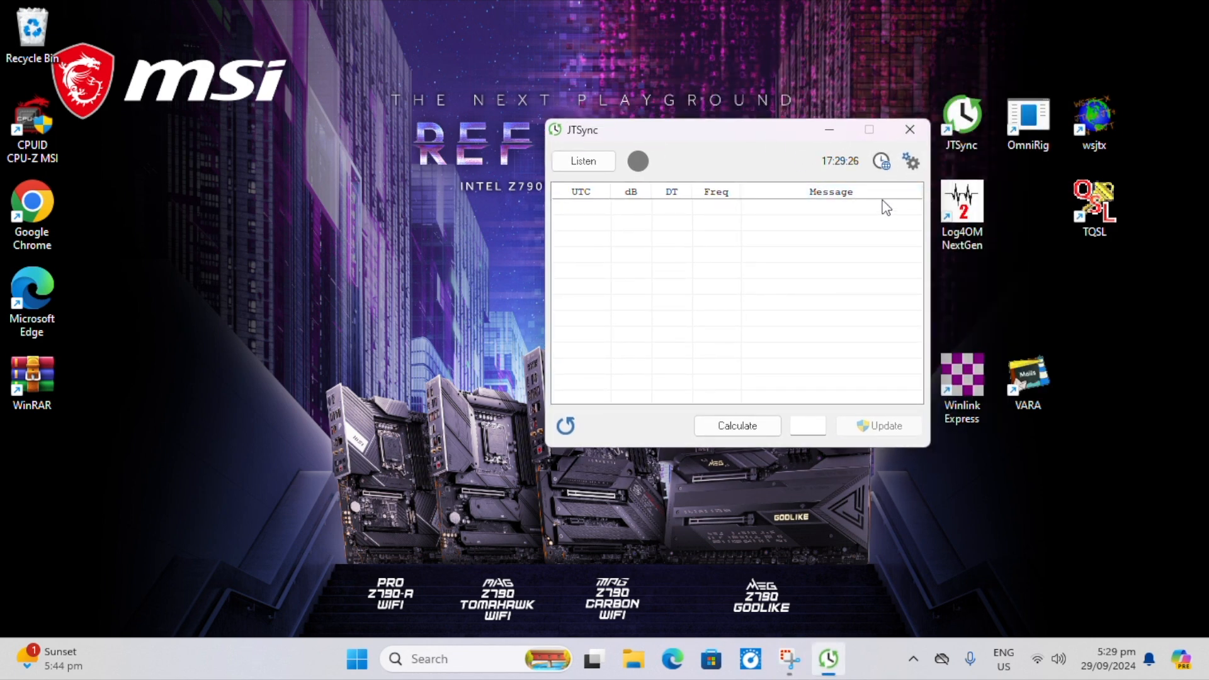
mouse_move(880, 162)
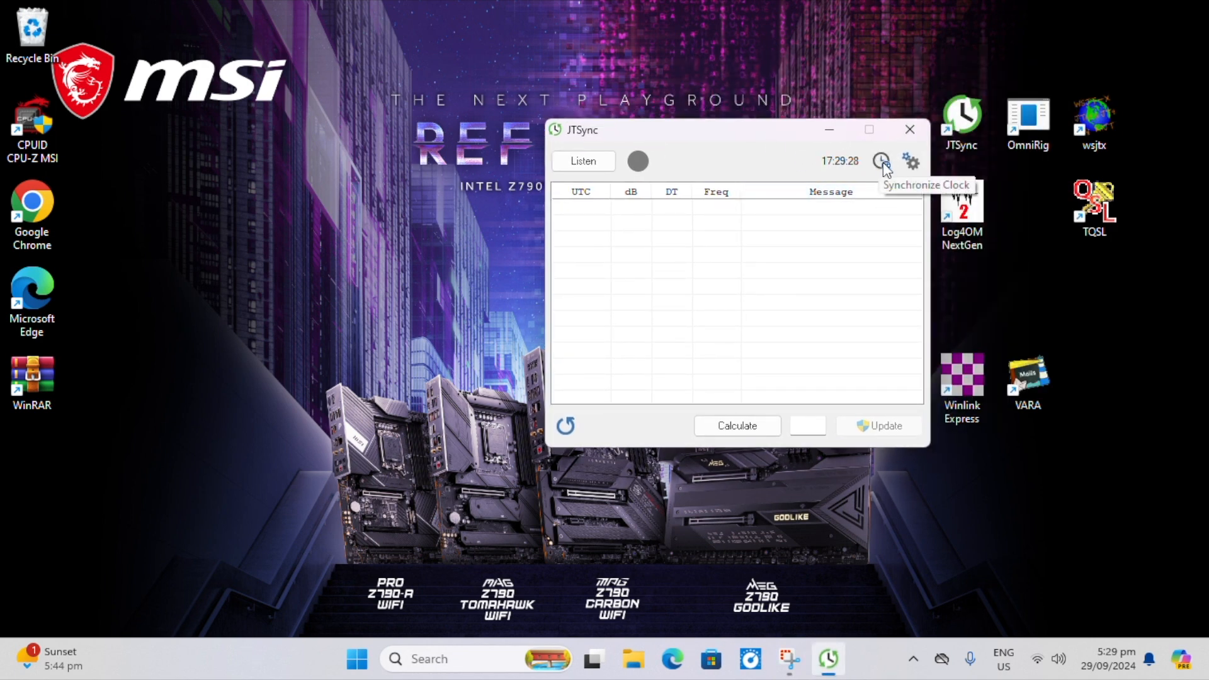
click(880, 162)
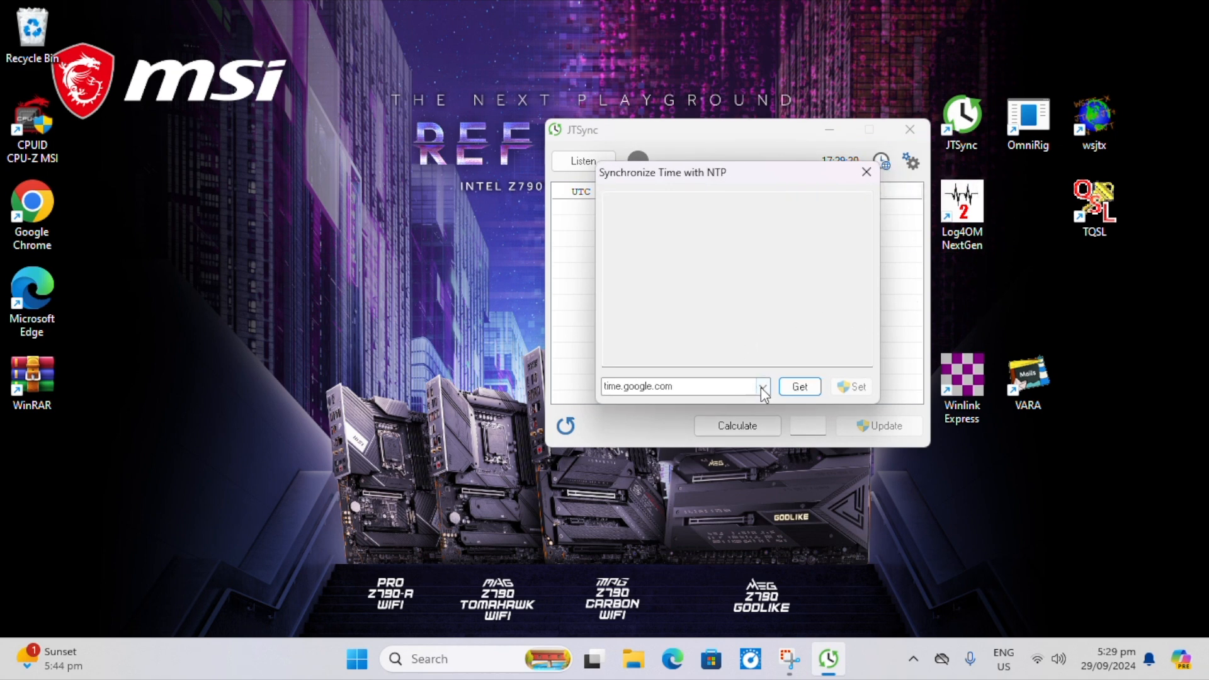
Get and set the clock from time.google.com, then close the NTP dialog and JTSync.
click(763, 386)
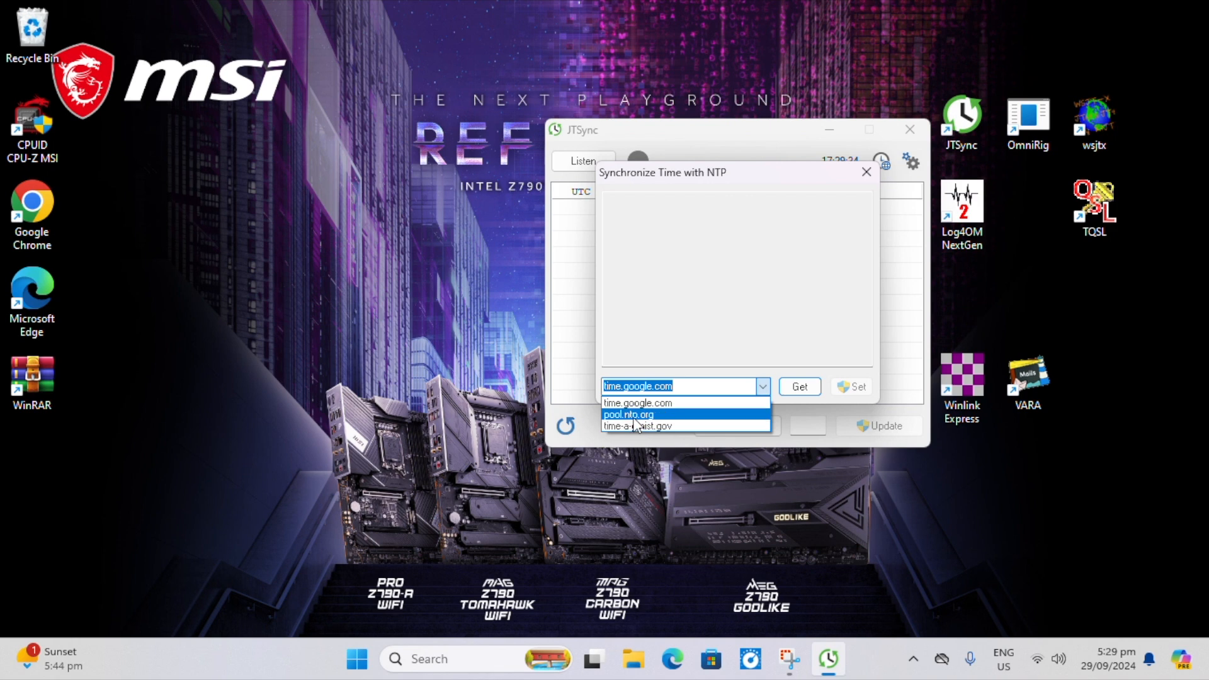
mouse_move(637, 426)
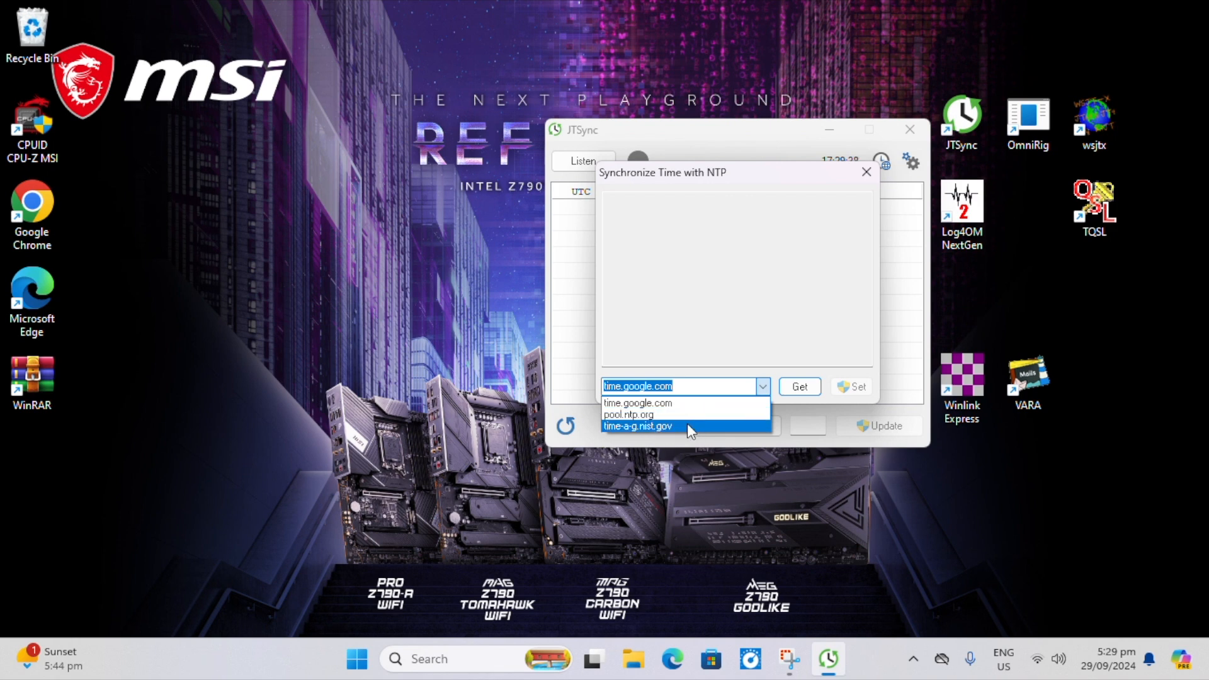
mouse_move(684, 415)
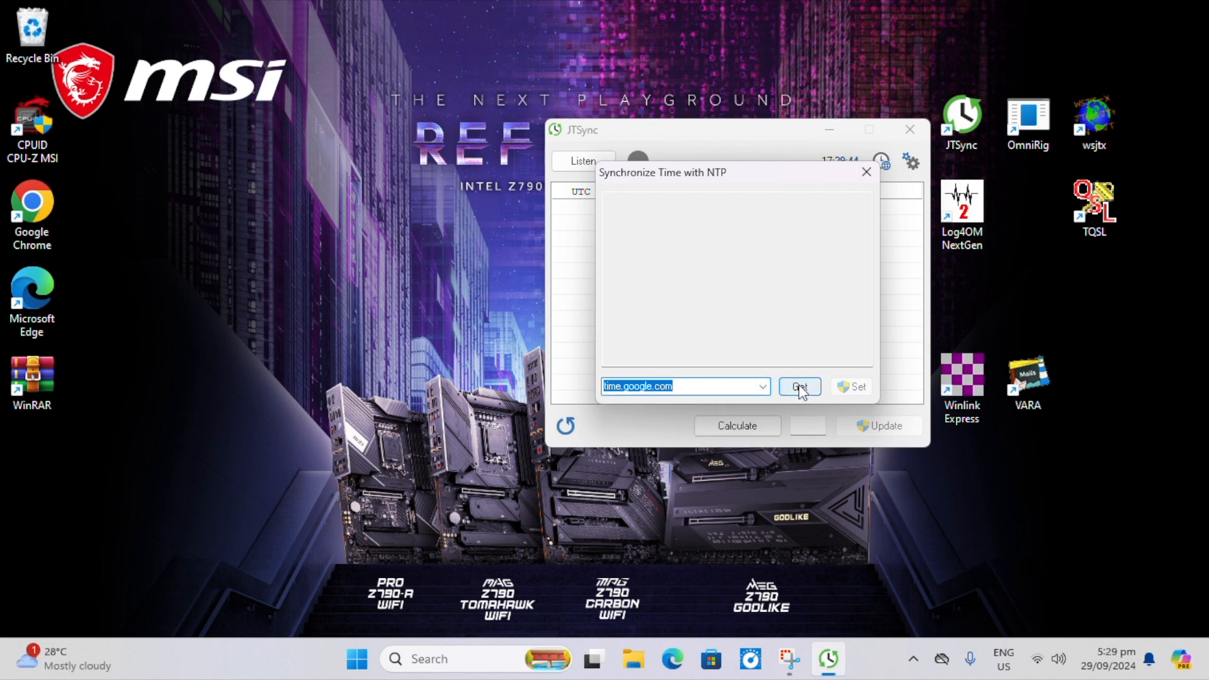
click(799, 386)
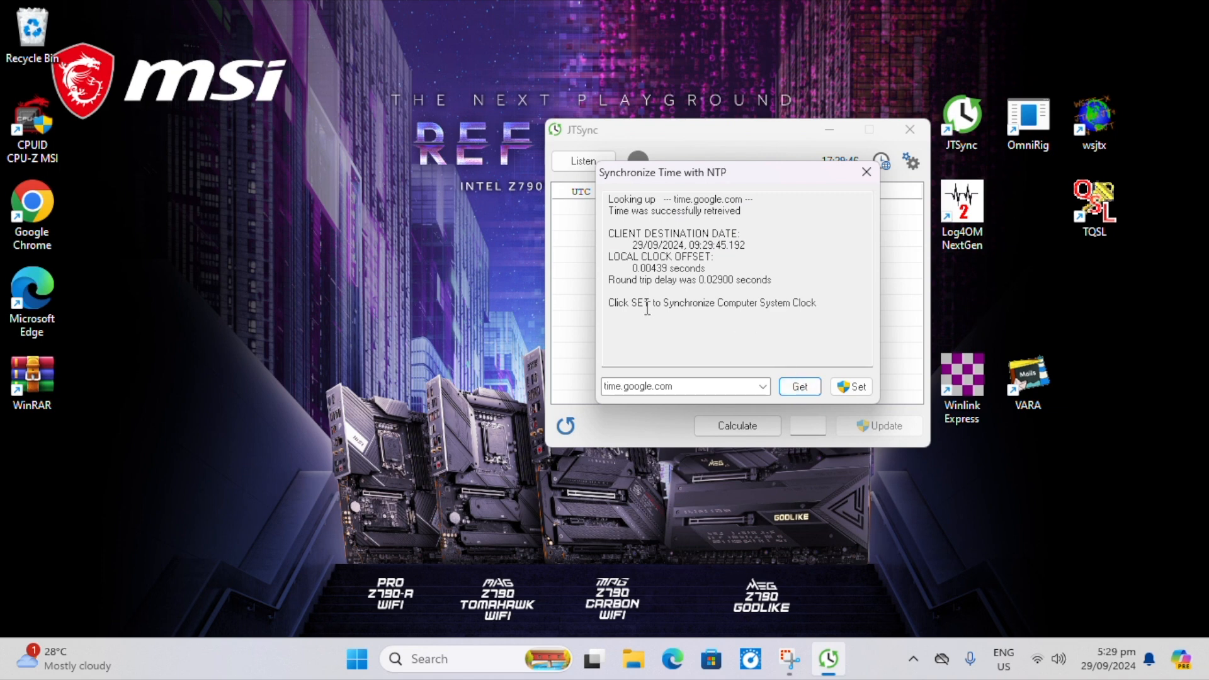
click(858, 386)
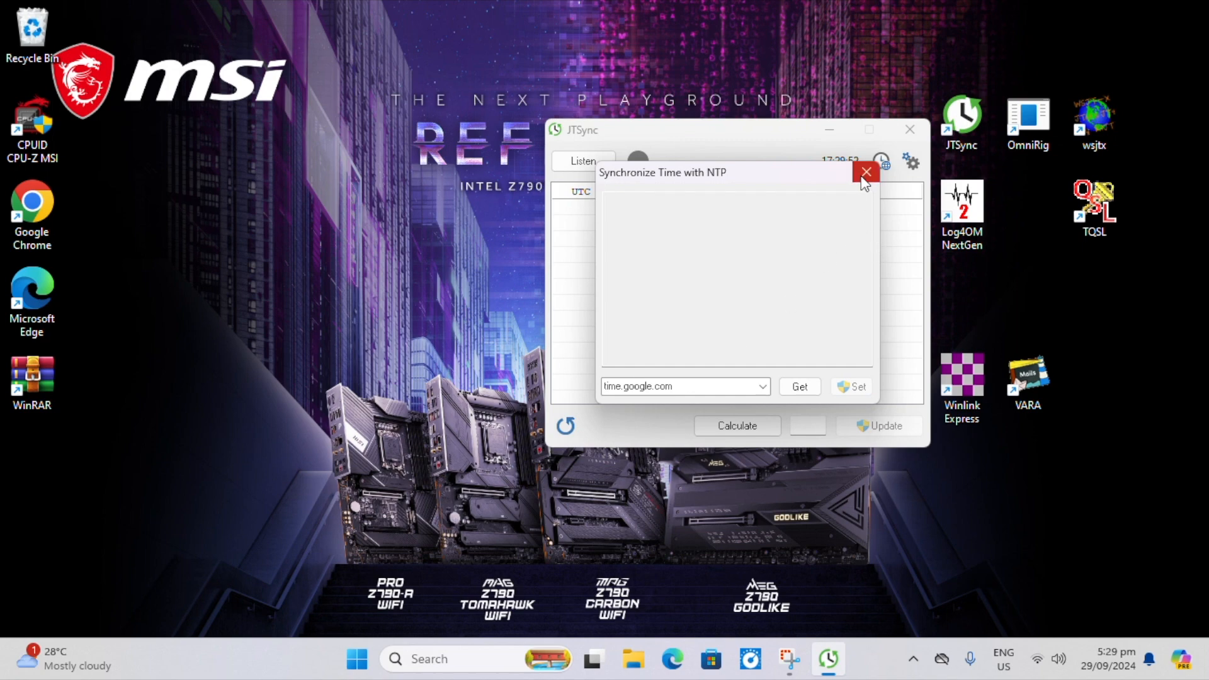
click(865, 171)
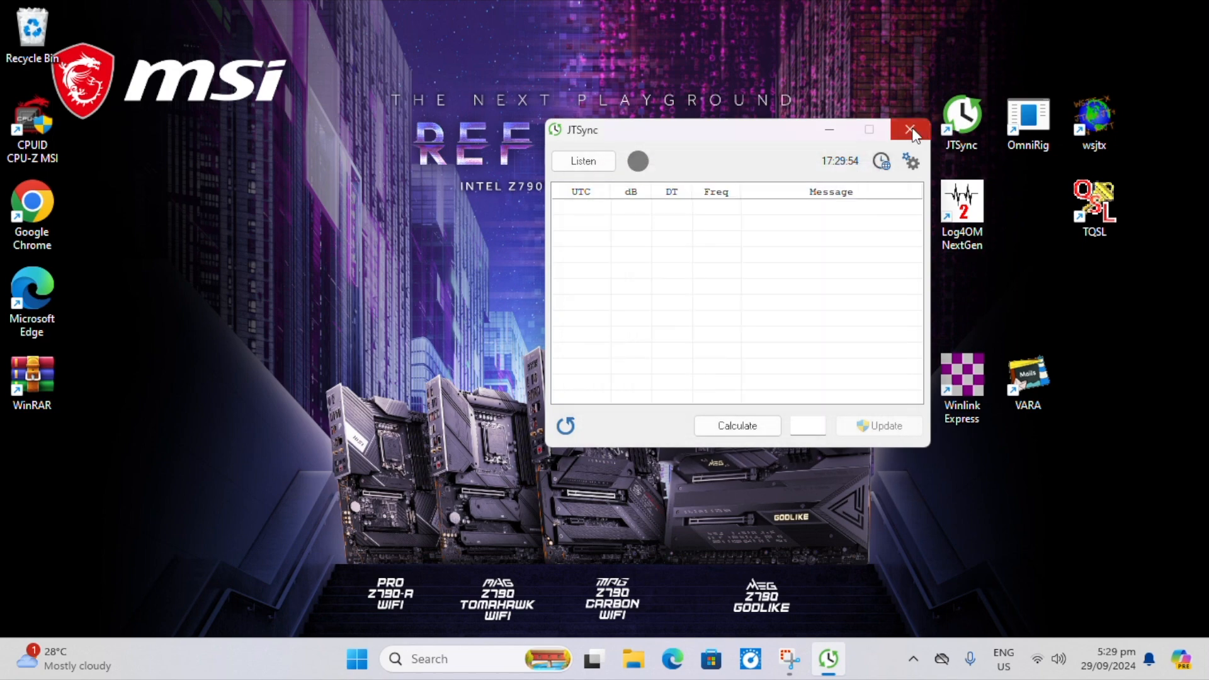
click(910, 130)
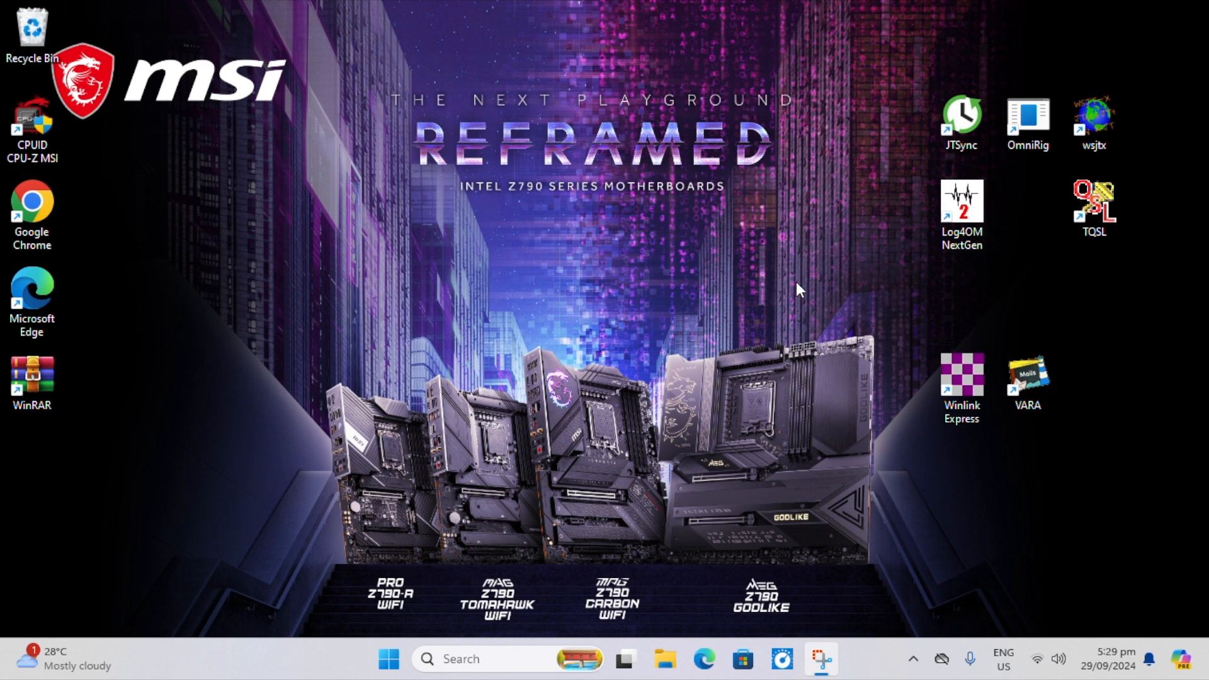
mouse_move(721, 313)
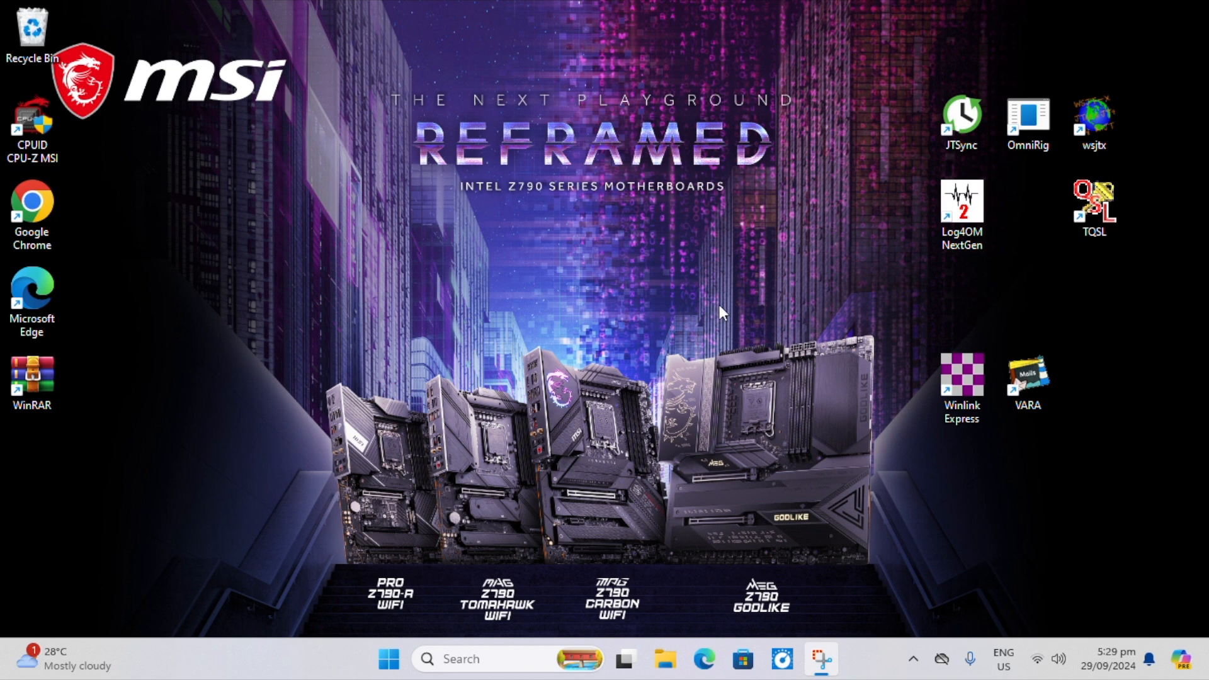
mouse_move(838, 243)
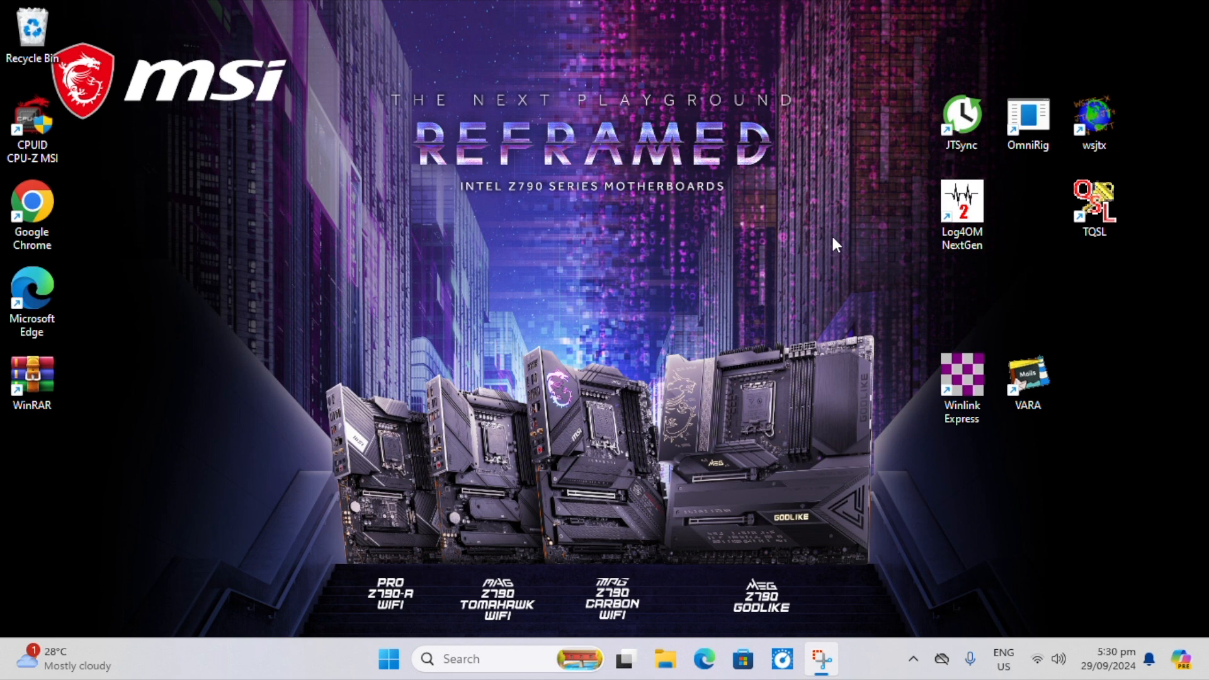
mouse_move(910, 235)
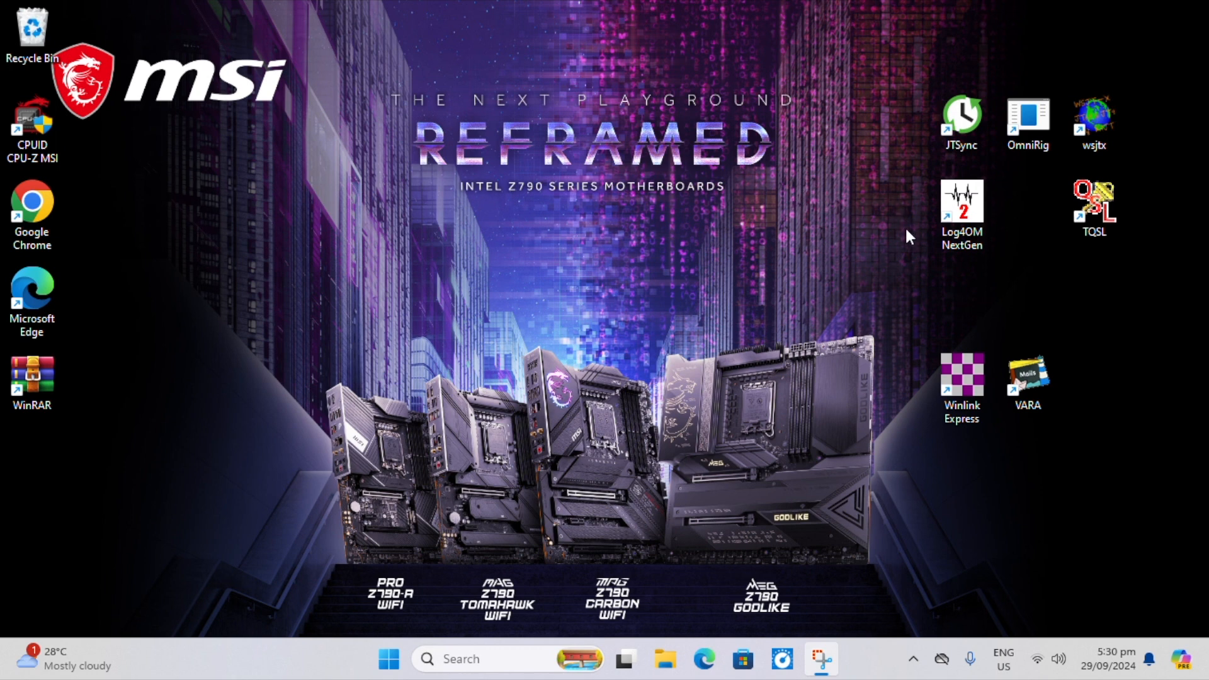
mouse_move(775, 209)
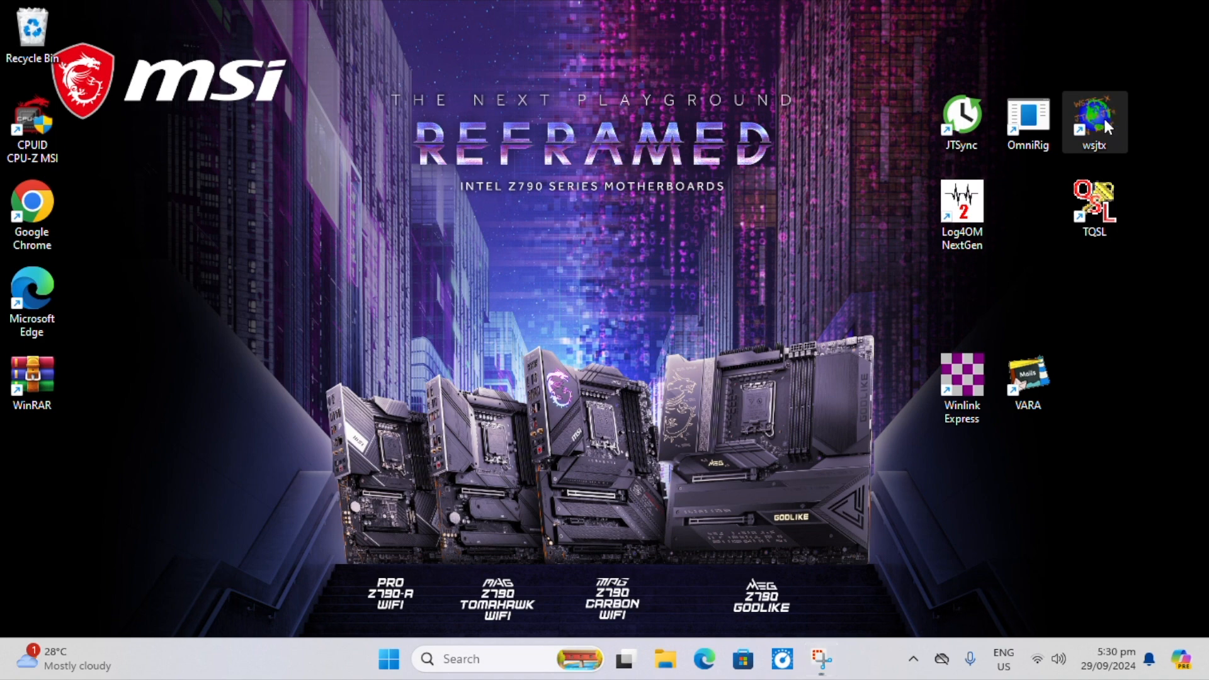
Launch WSJT-X v2.6.1 from the wsjtx desktop shortcut.
double_click(1092, 121)
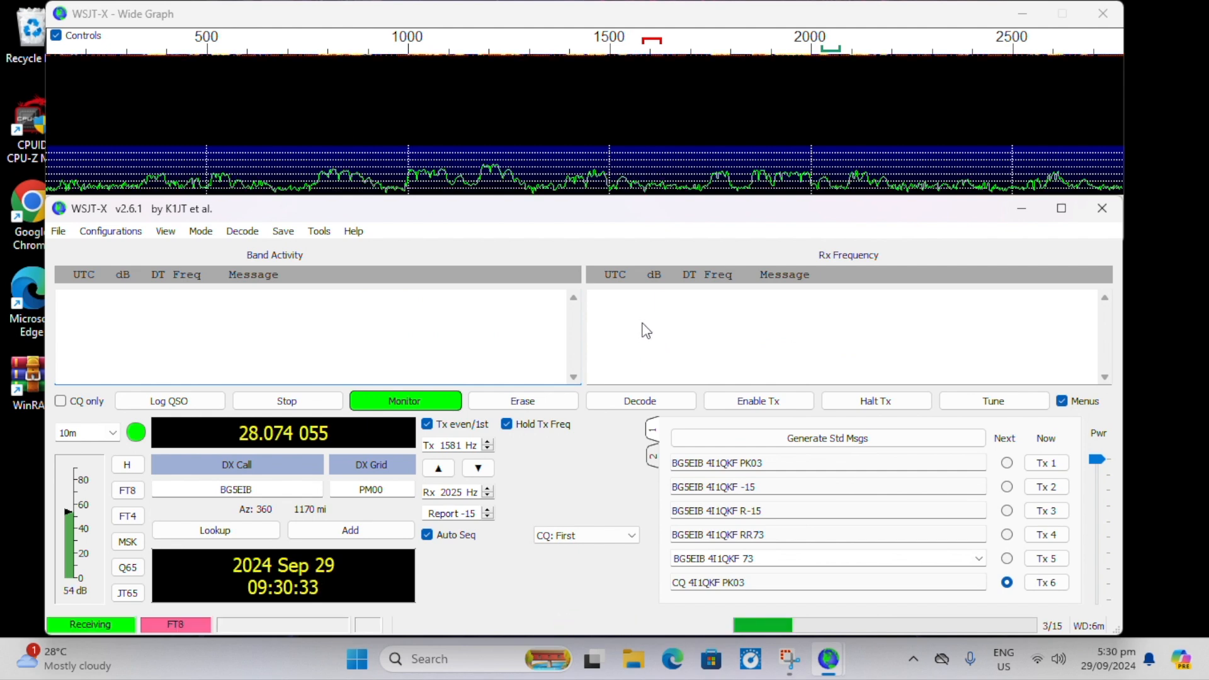
mouse_move(625, 385)
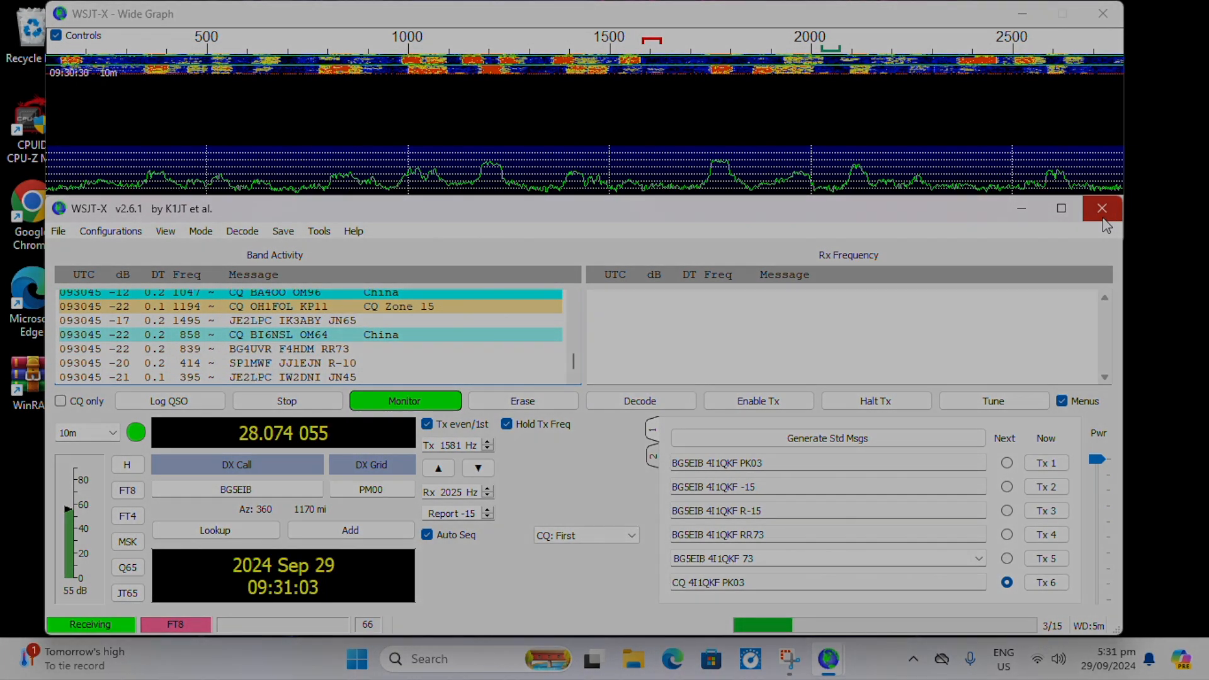
Close WSJT-X after checking its 10m FT8 decodes show 0.1–0.2 s offsets.
click(1102, 208)
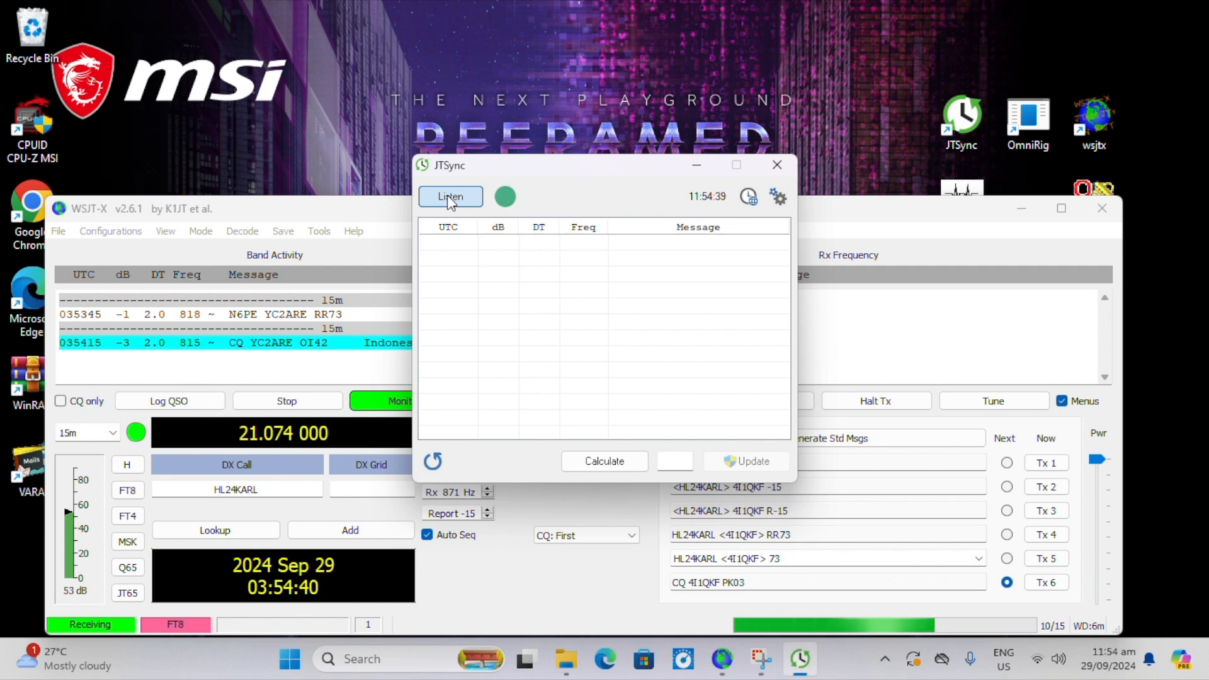
Listen for WSJT-X decodes in JTSync, run Calculate, then stop listening.
click(450, 197)
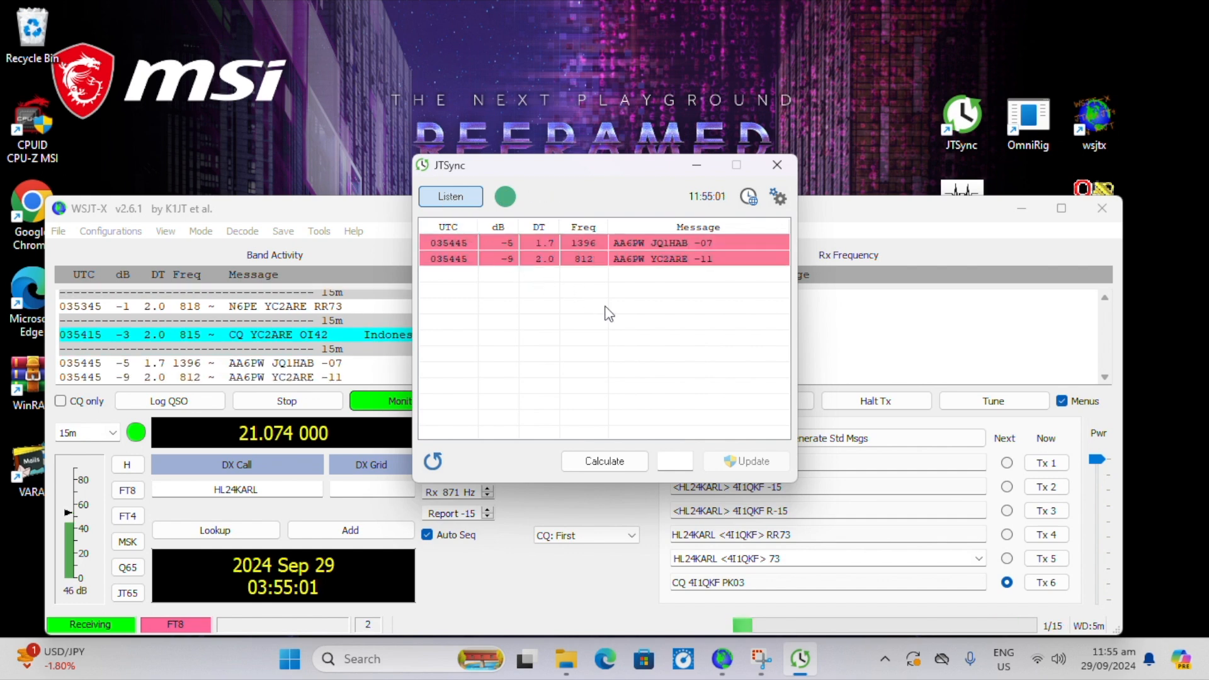
click(605, 461)
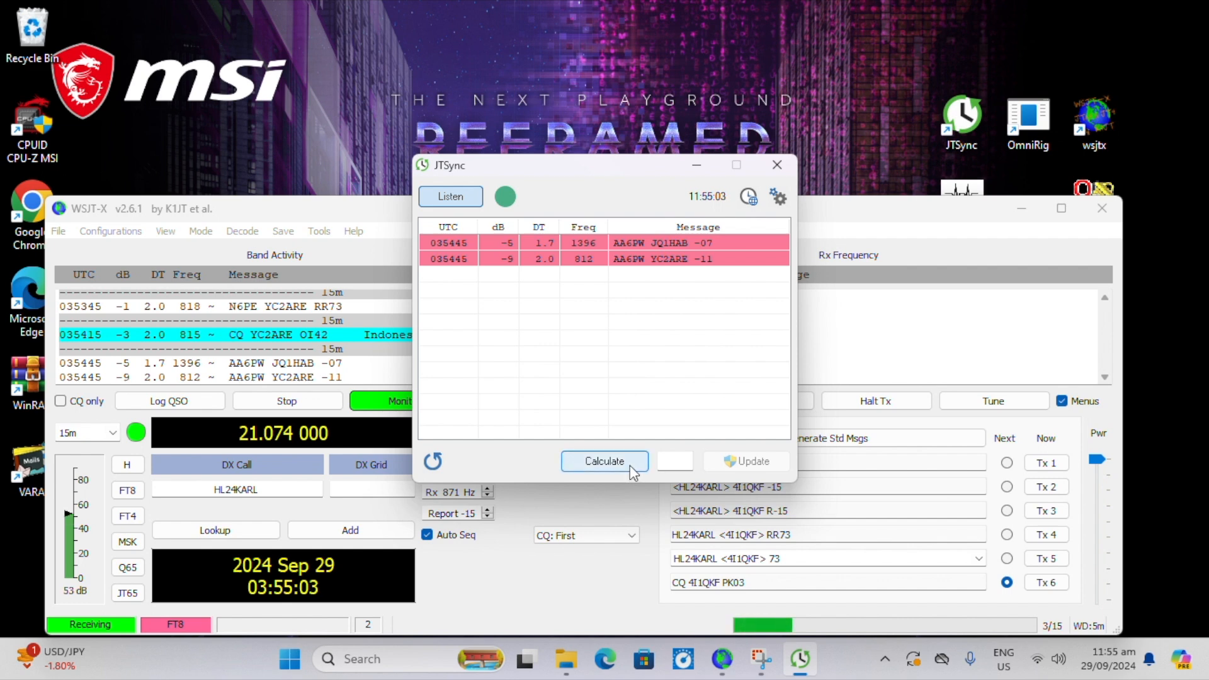
click(604, 460)
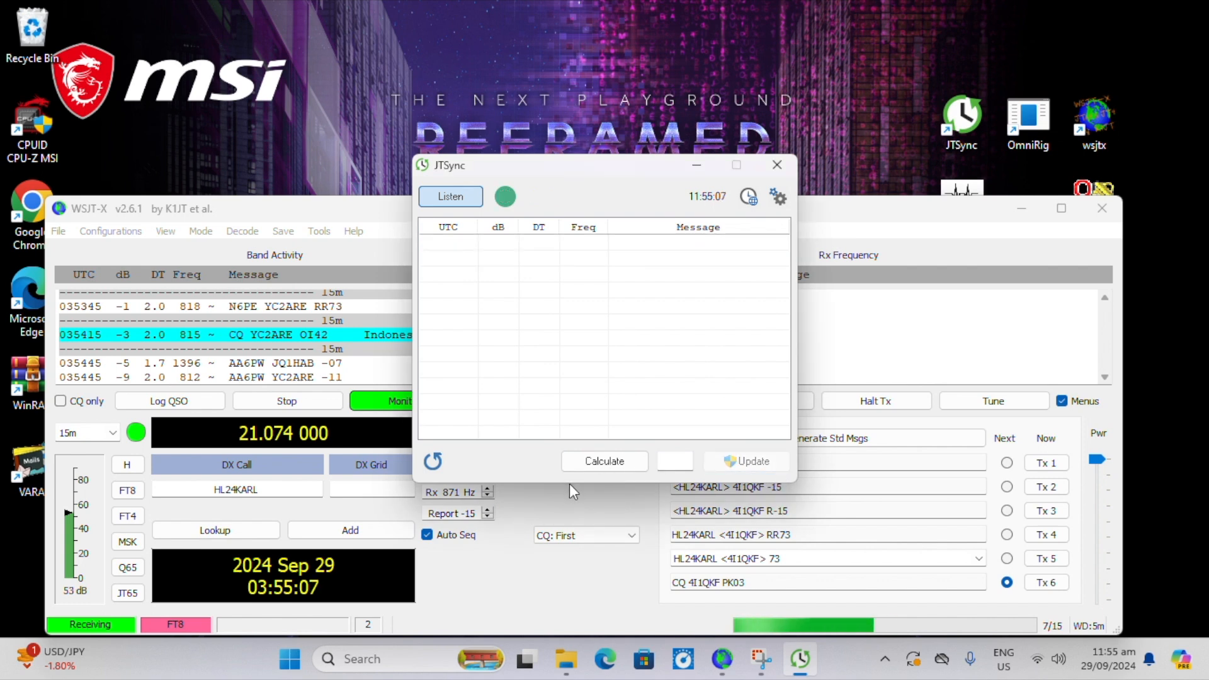
mouse_move(600, 184)
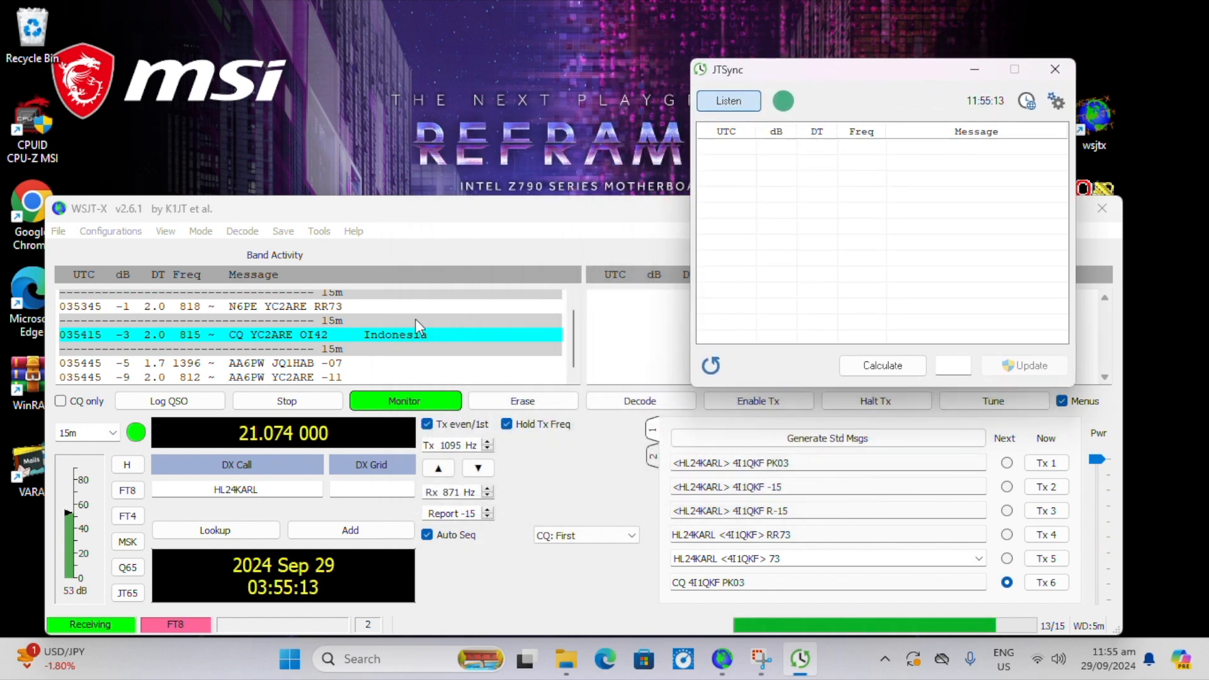
click(727, 101)
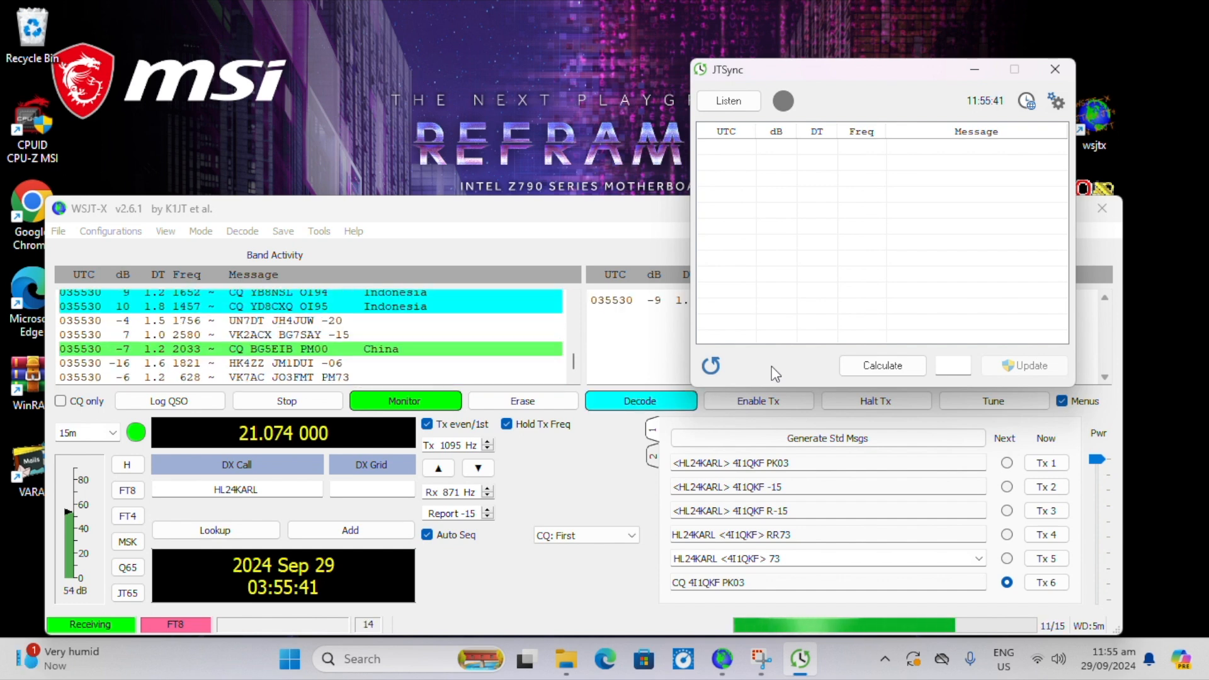
Toggle JTSync's Listen off while WSJT-X decodes the next 15m FT8 period.
click(639, 401)
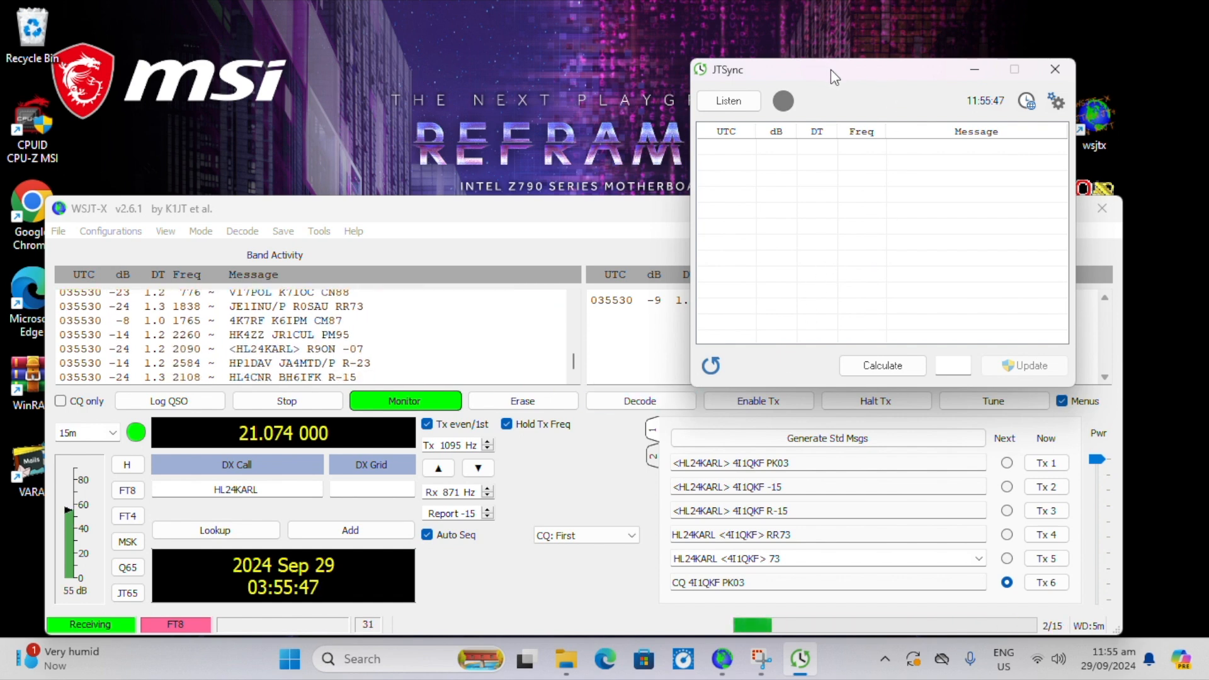
Listen for a fresh batch of 15m WSJT-X decodes and calculate a 1.23 s clock offset.
click(727, 100)
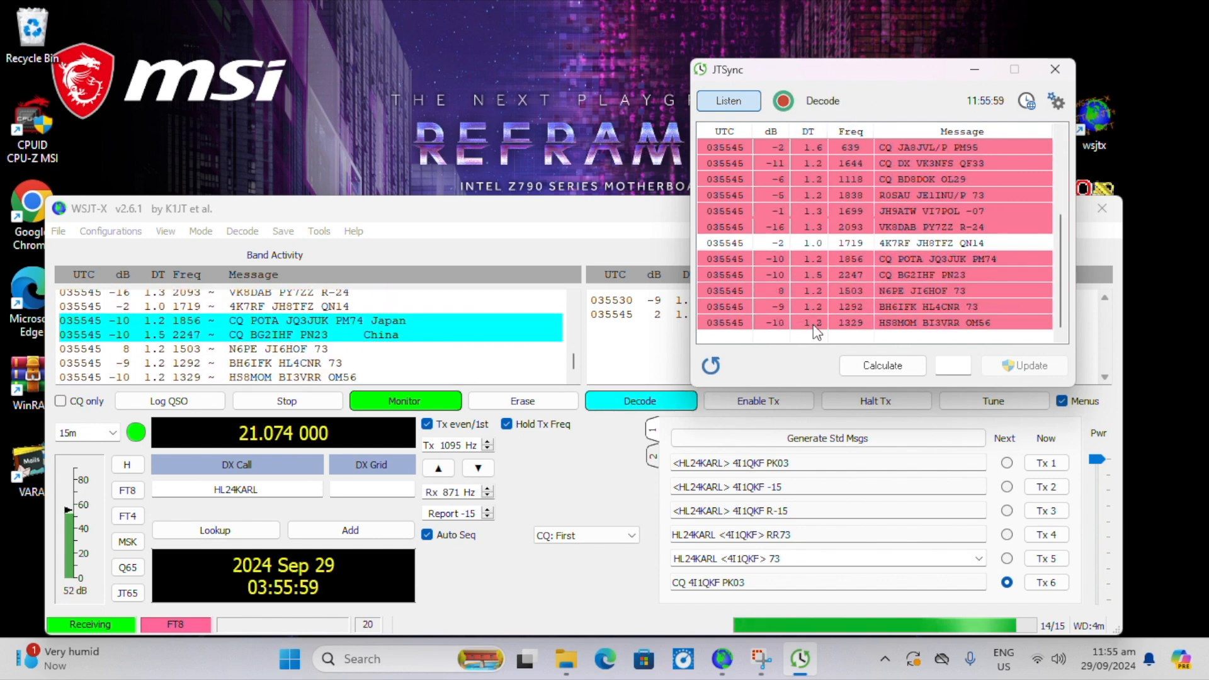
click(882, 365)
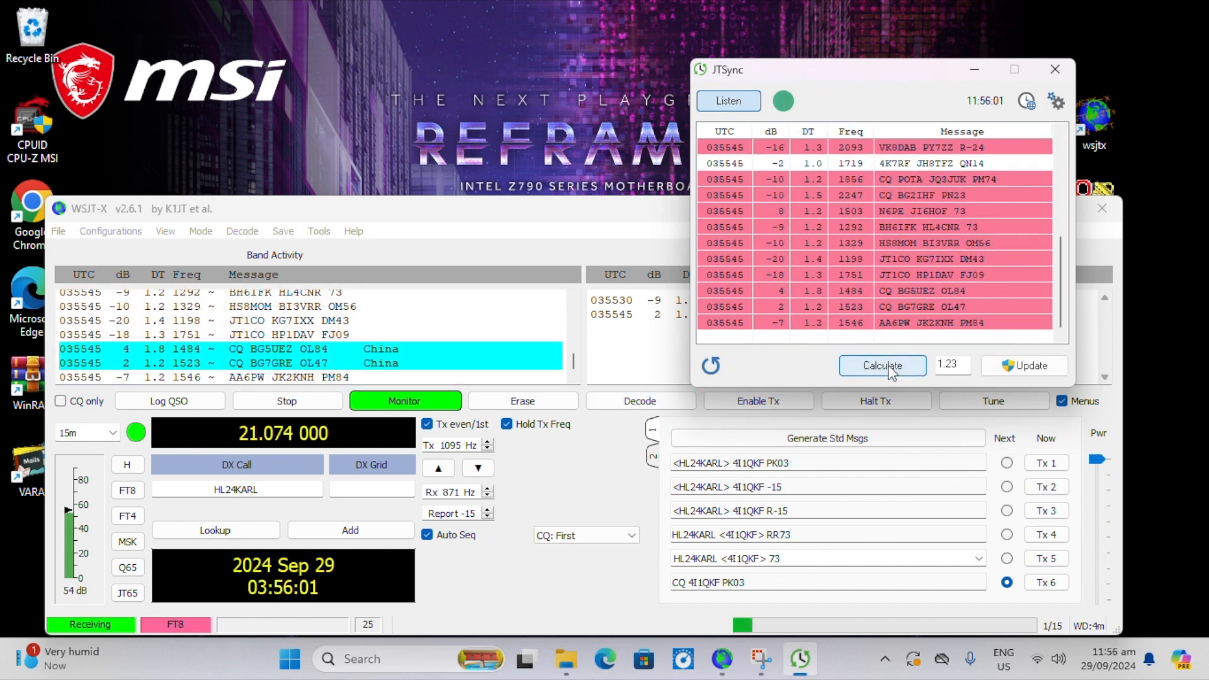